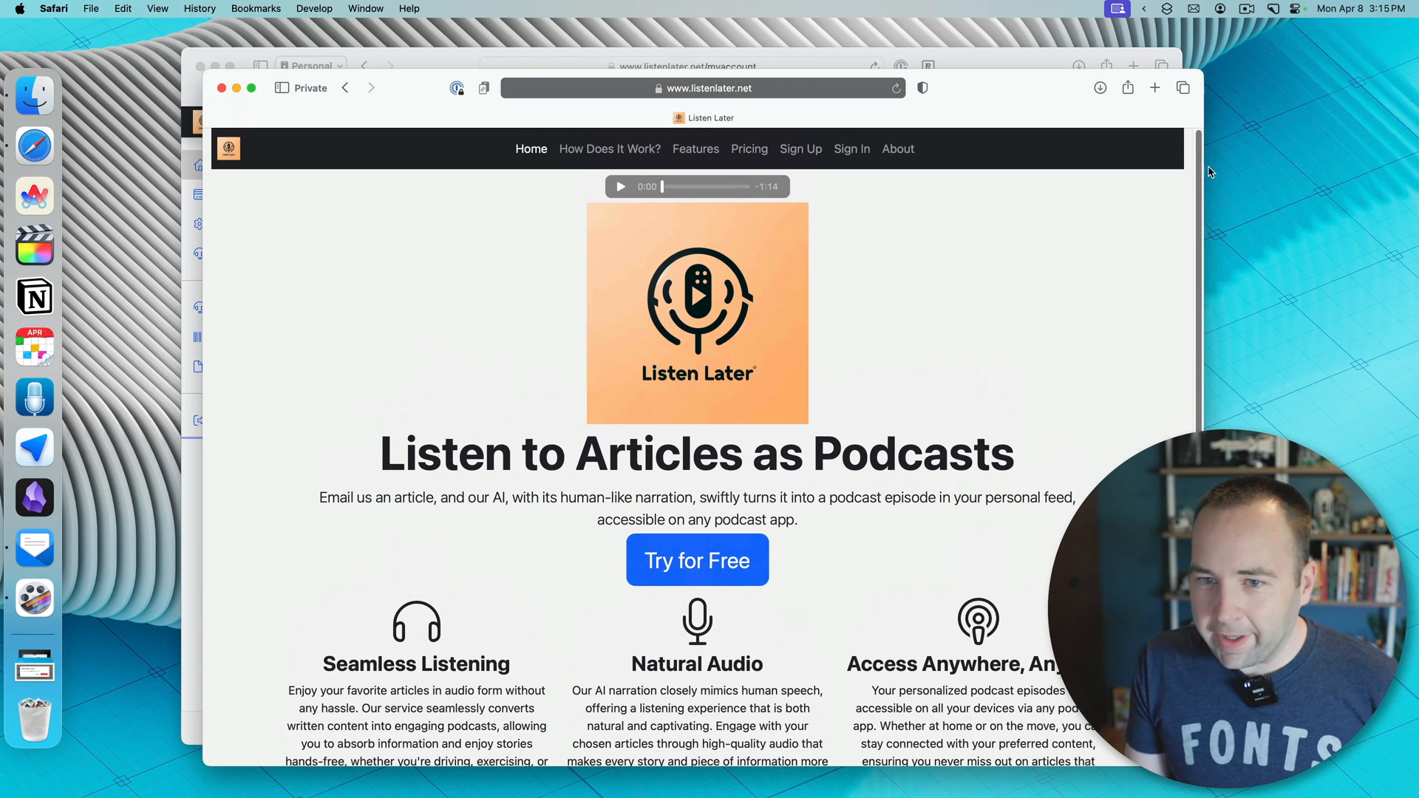
pyautogui.moveTo(749, 148)
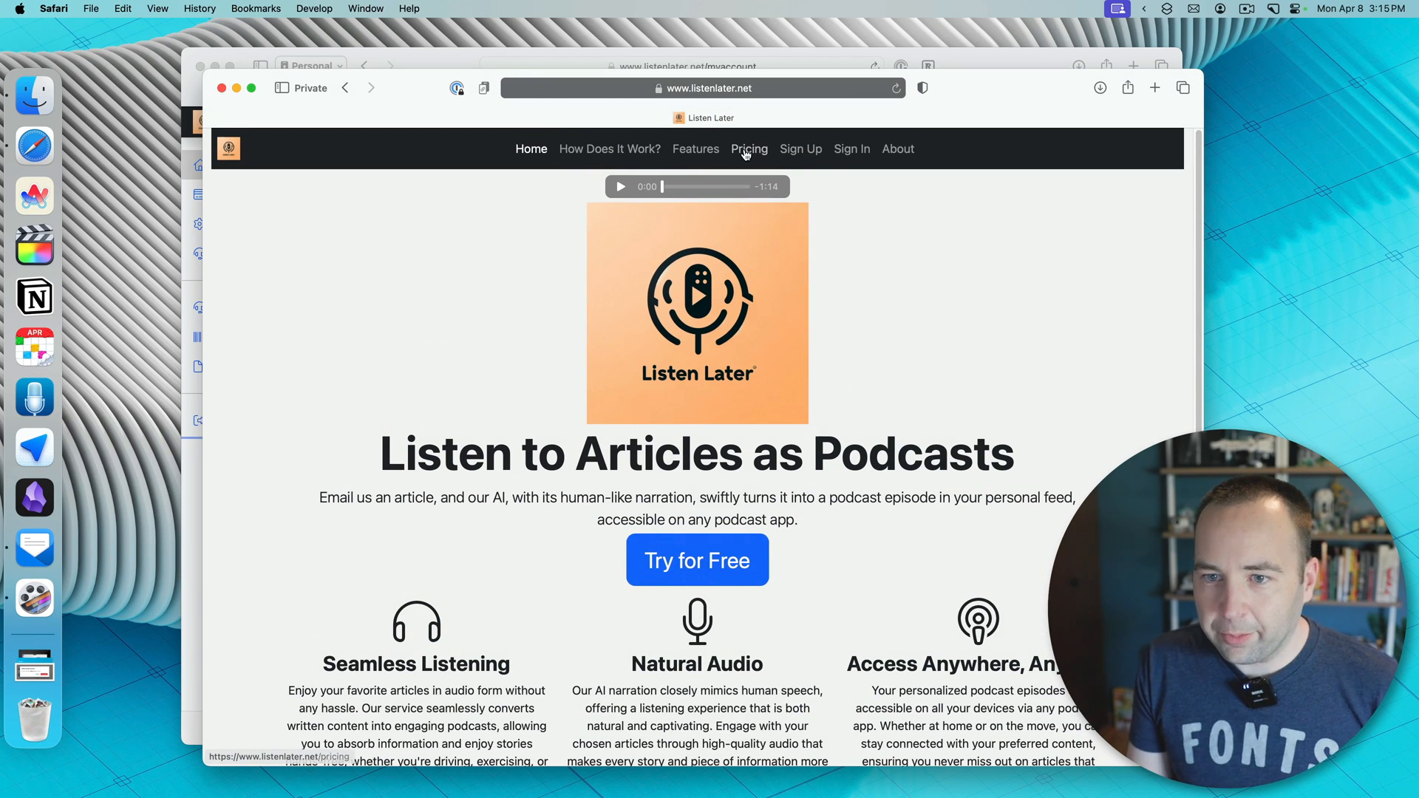
# - Show the Listen Later pricing page with its pay-as-you-go model and $2 starting credit
pyautogui.click(749, 148)
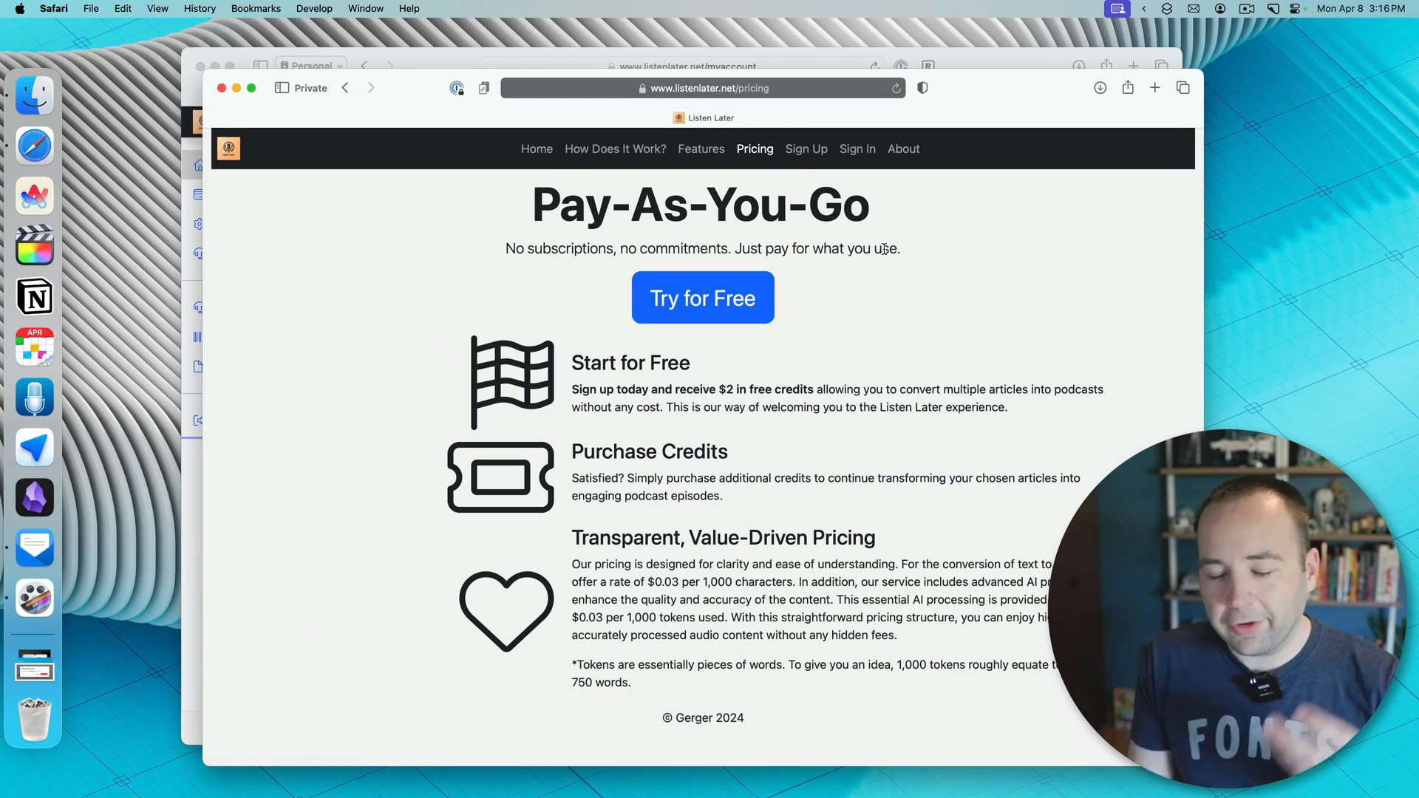
pyautogui.moveTo(887, 331)
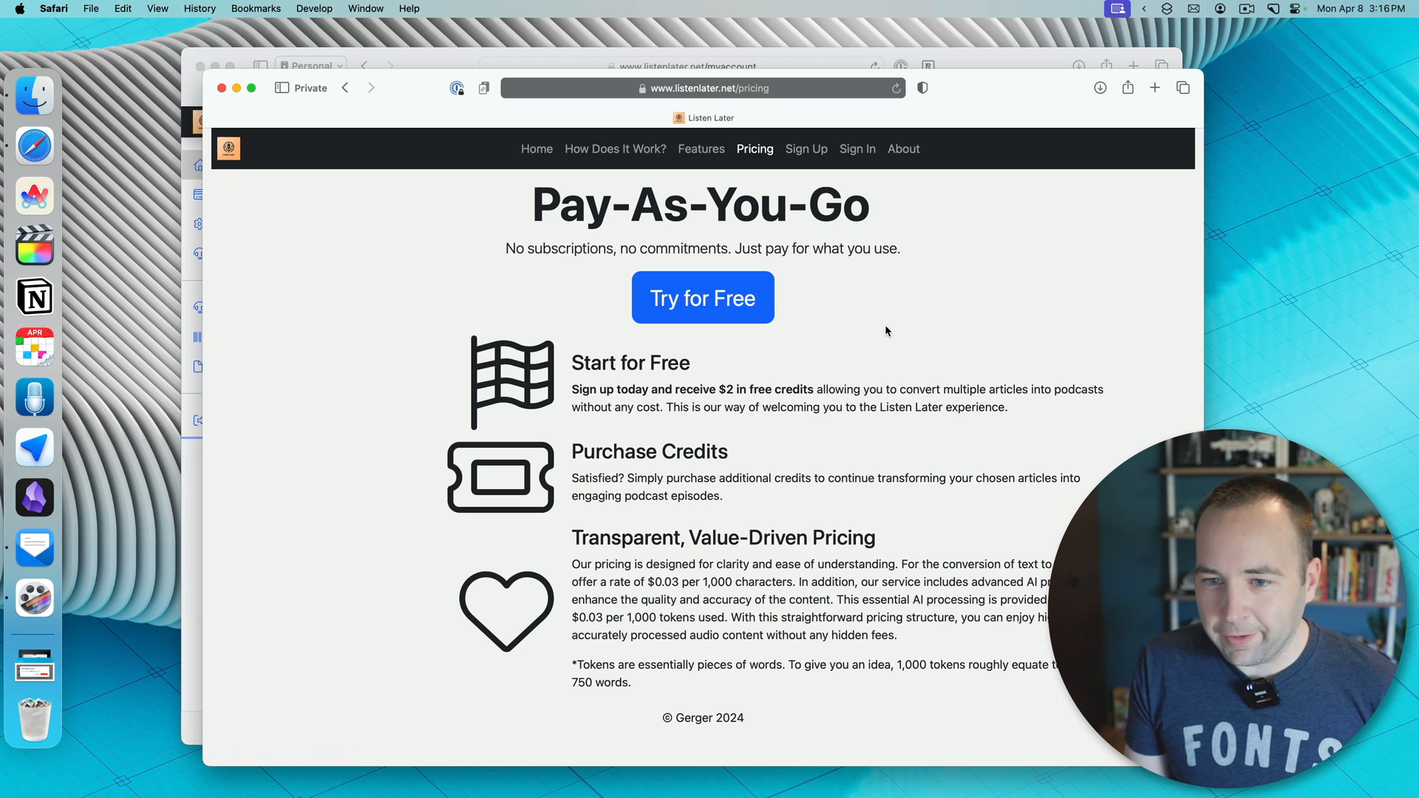
pyautogui.moveTo(586, 383)
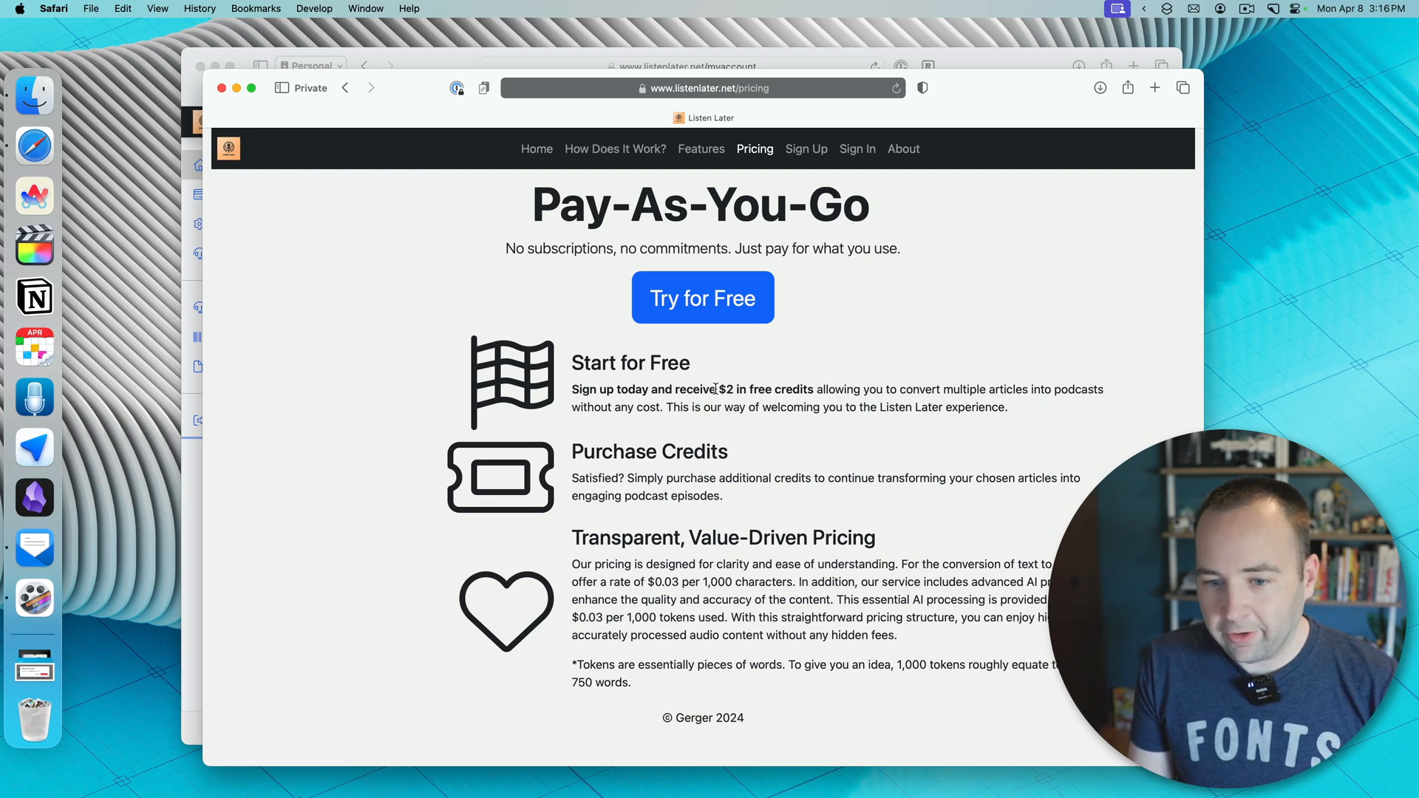
pyautogui.moveTo(777, 525)
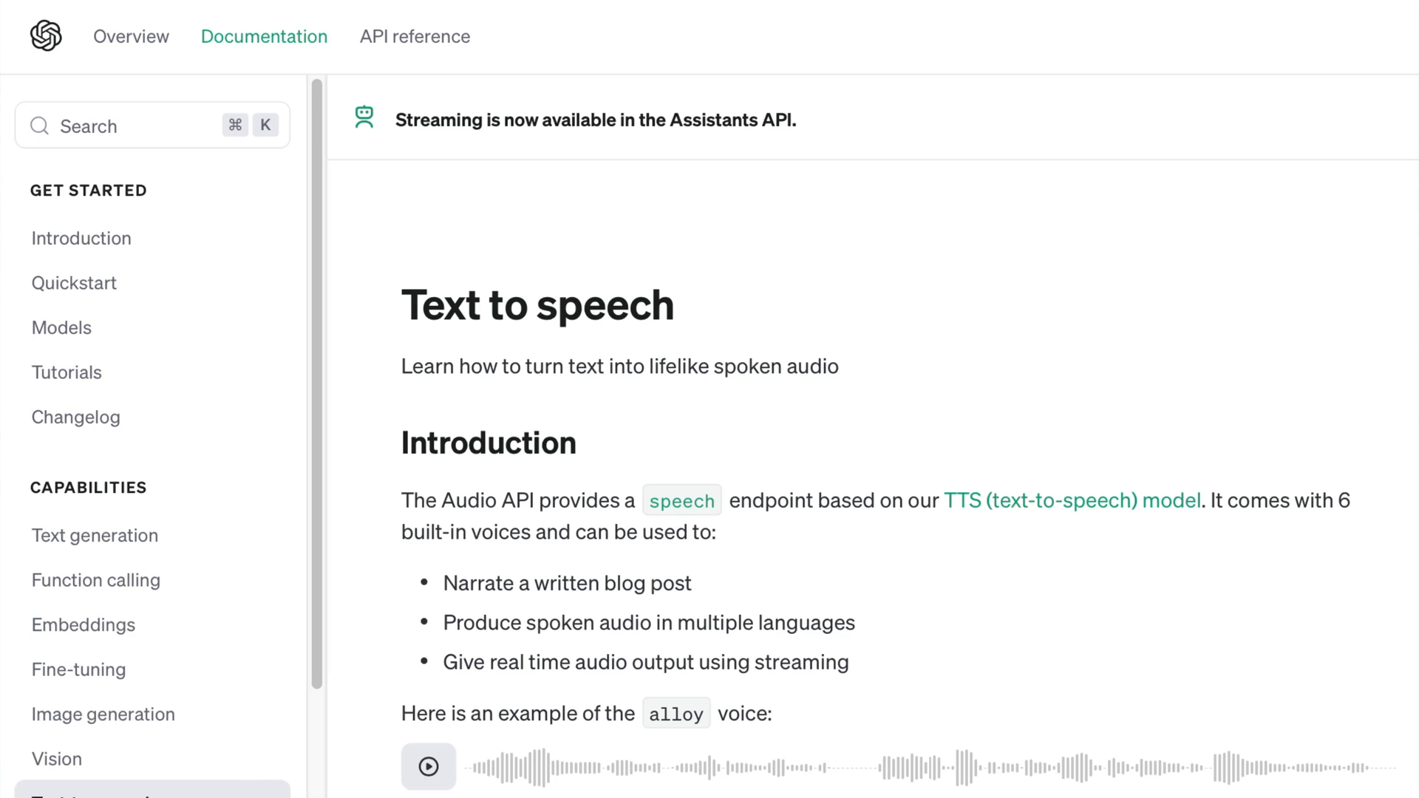
pyautogui.scroll(-3)
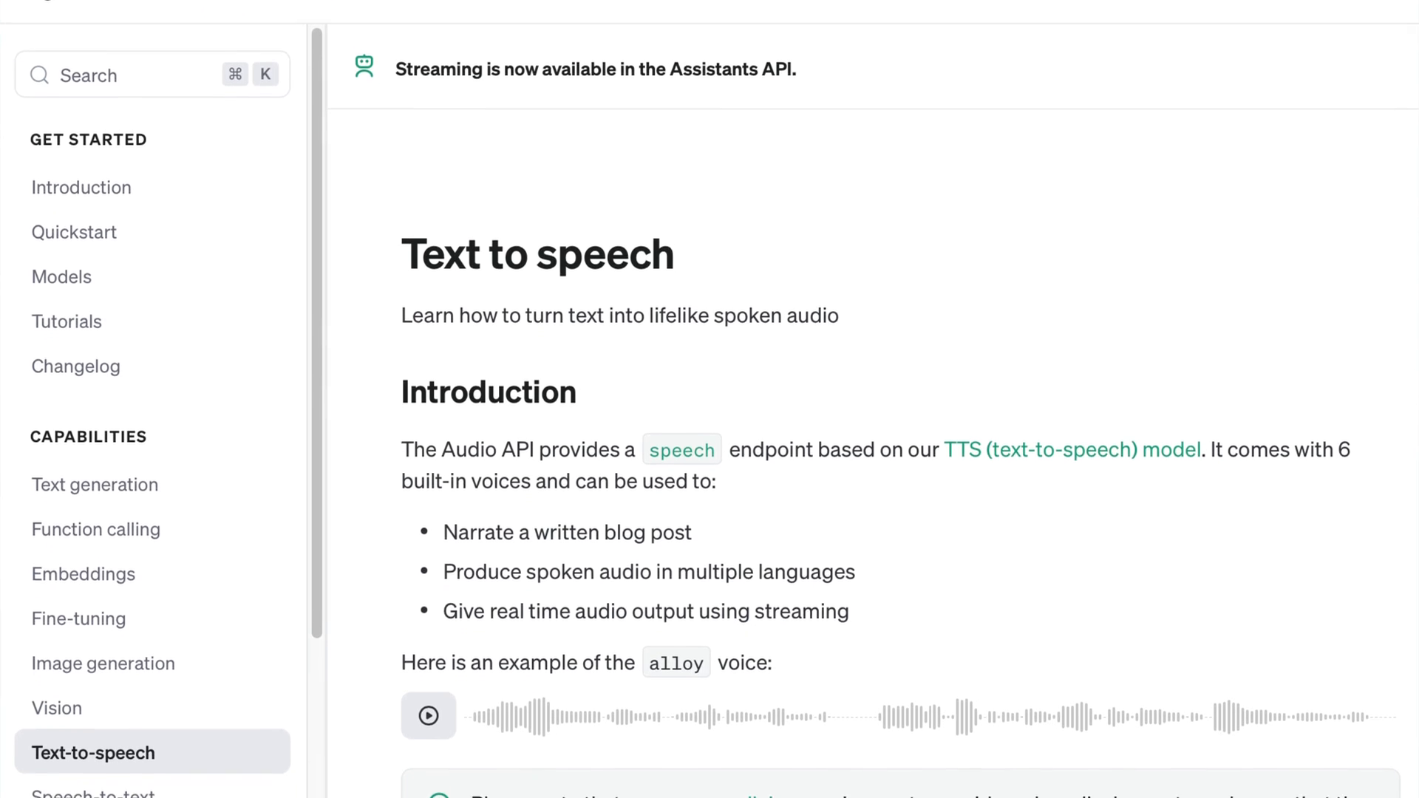
pyautogui.scroll(-3)
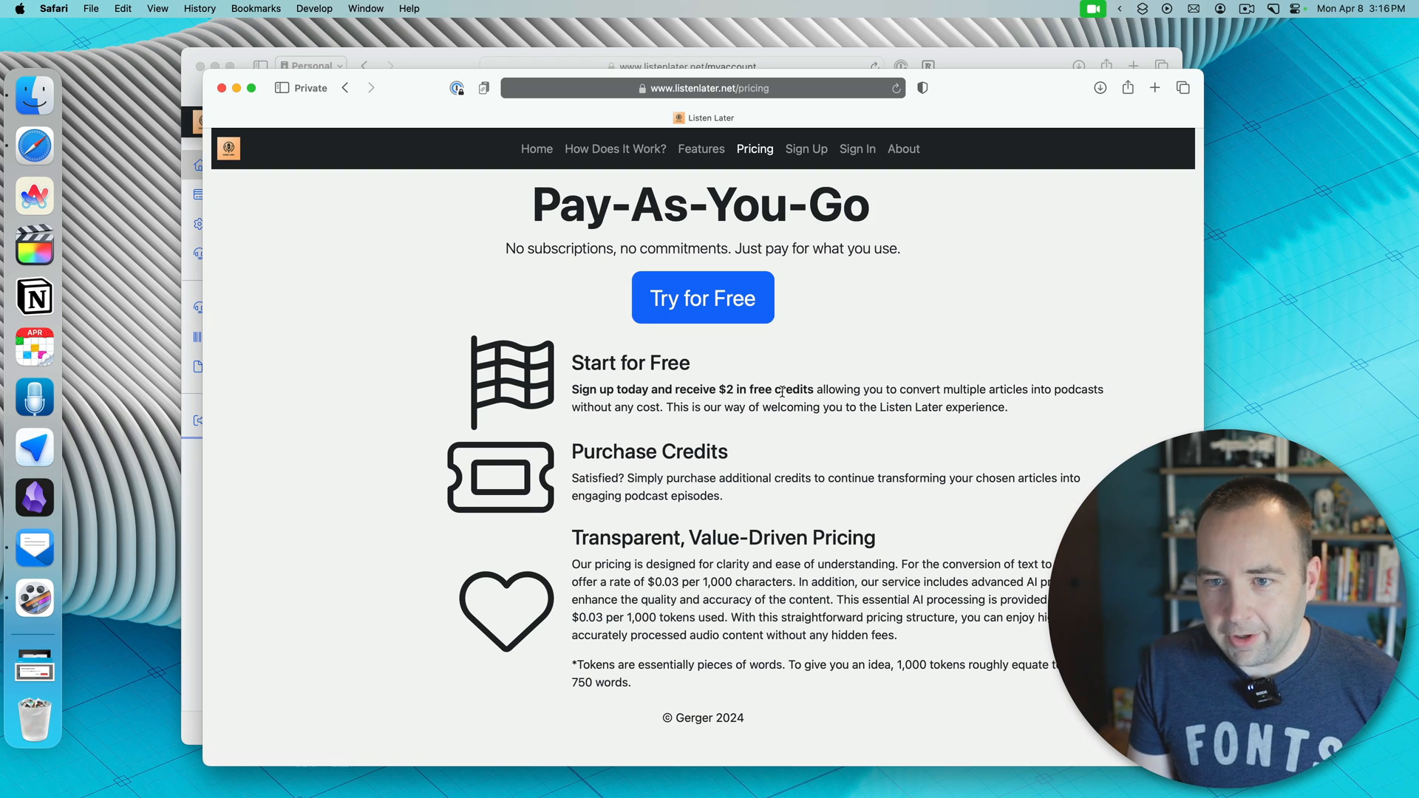
pyautogui.moveTo(221, 88)
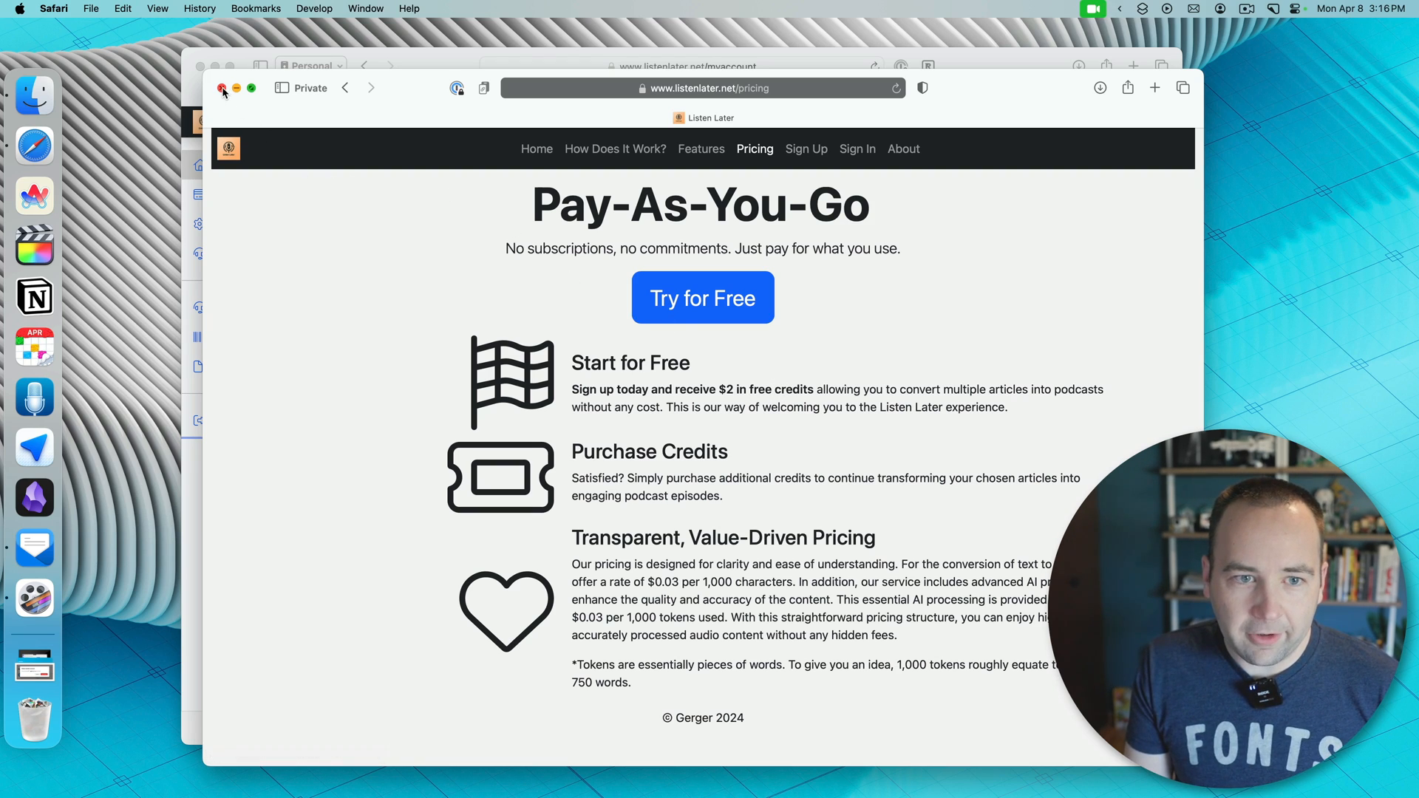
# - Close the private pricing window to reveal the Listen Later account dashboard
pyautogui.click(222, 88)
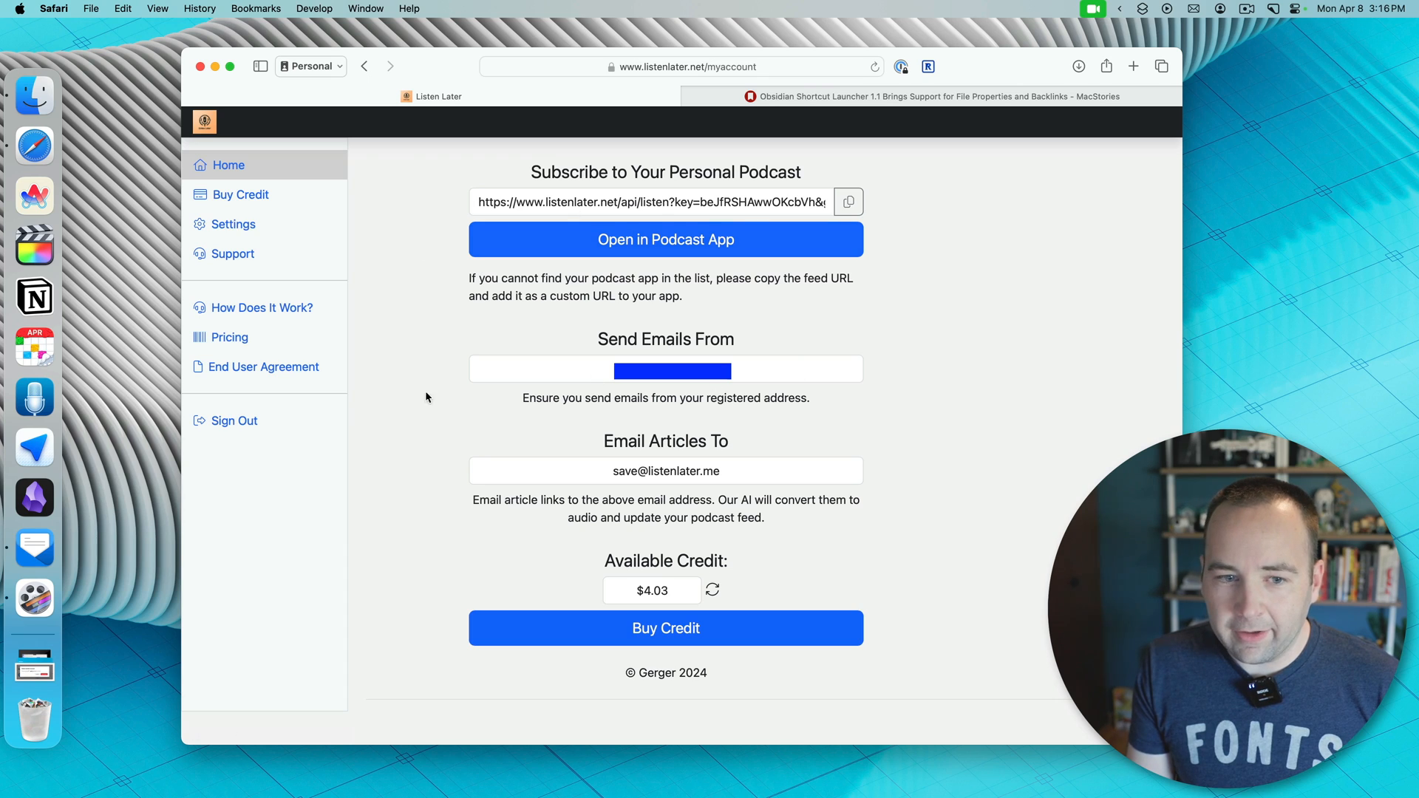
pyautogui.moveTo(359, 340)
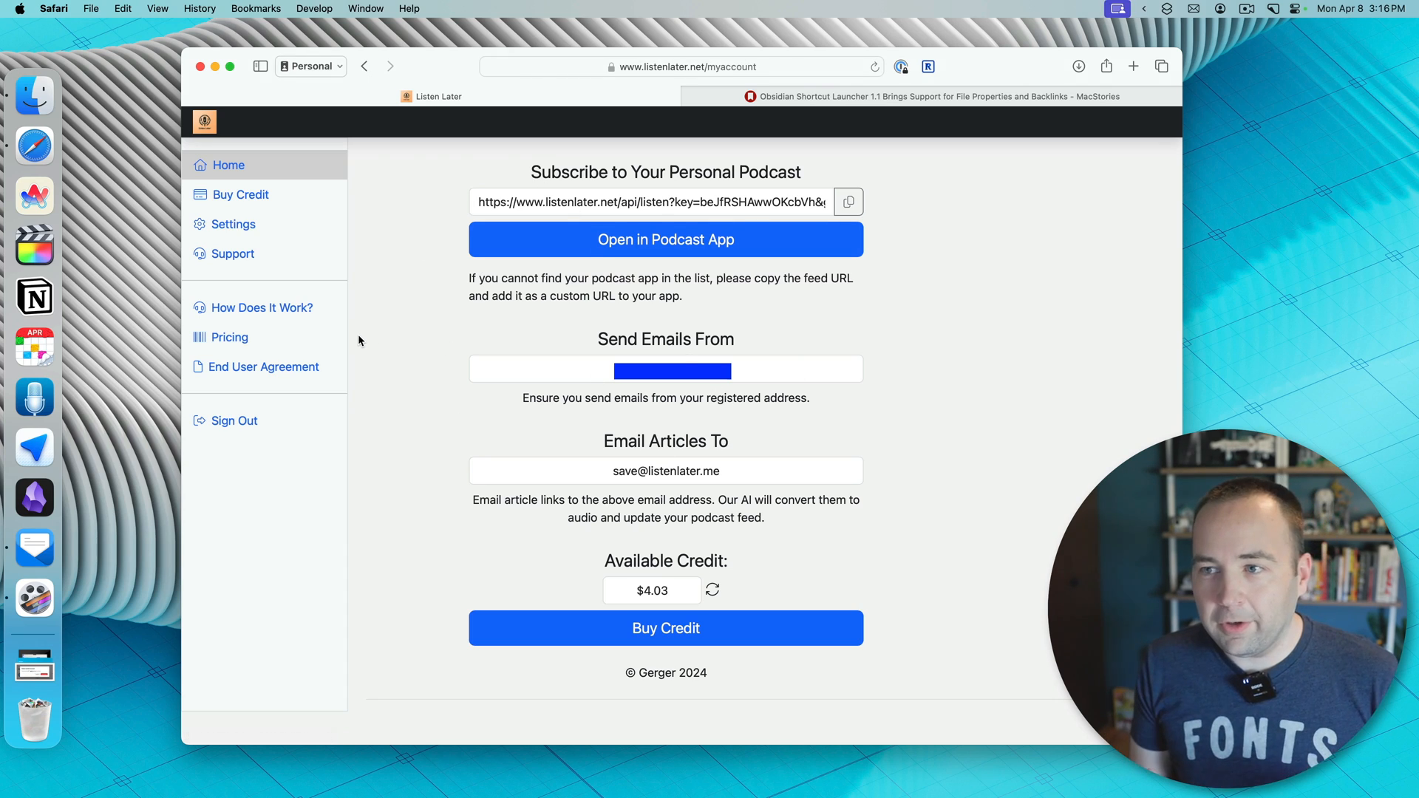
pyautogui.moveTo(365, 344)
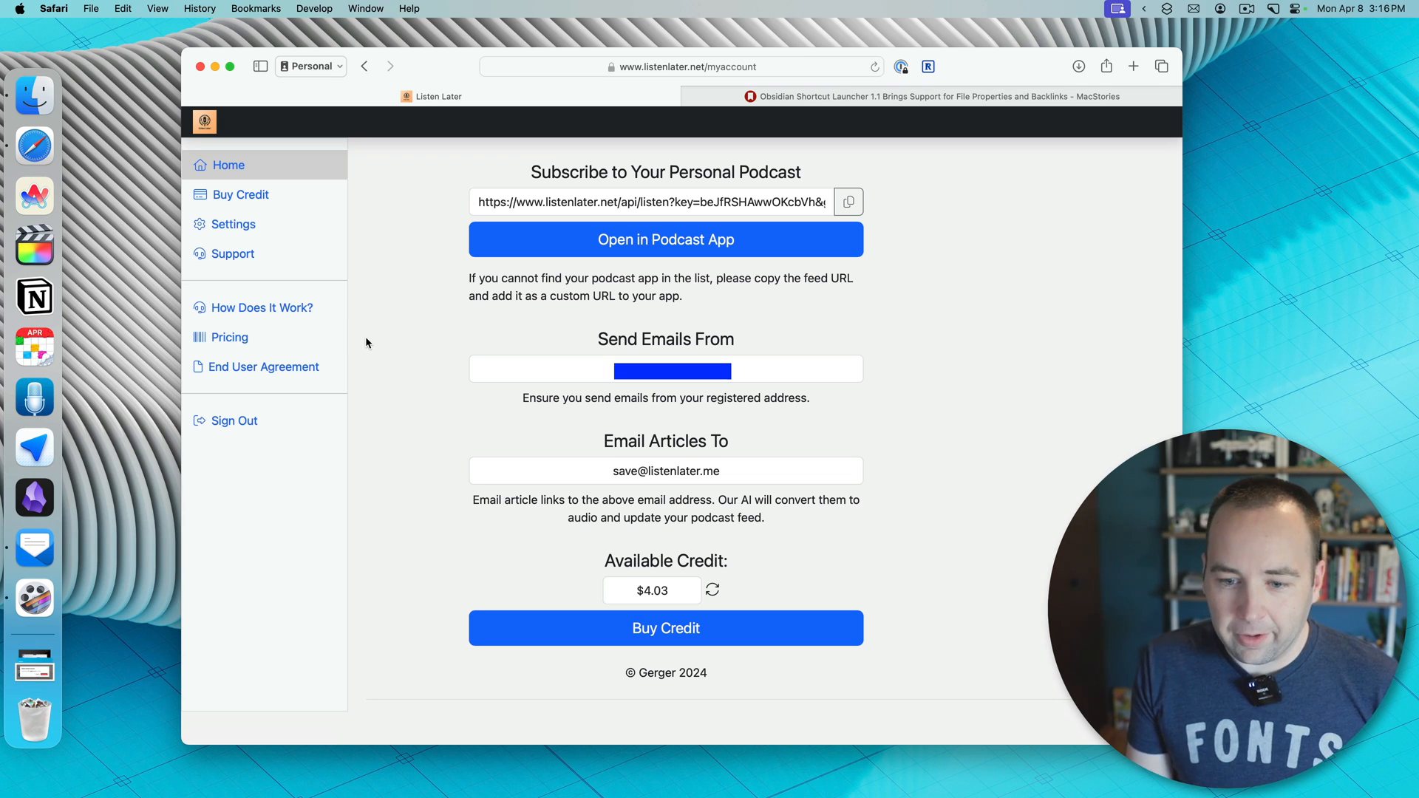
pyautogui.moveTo(308, 280)
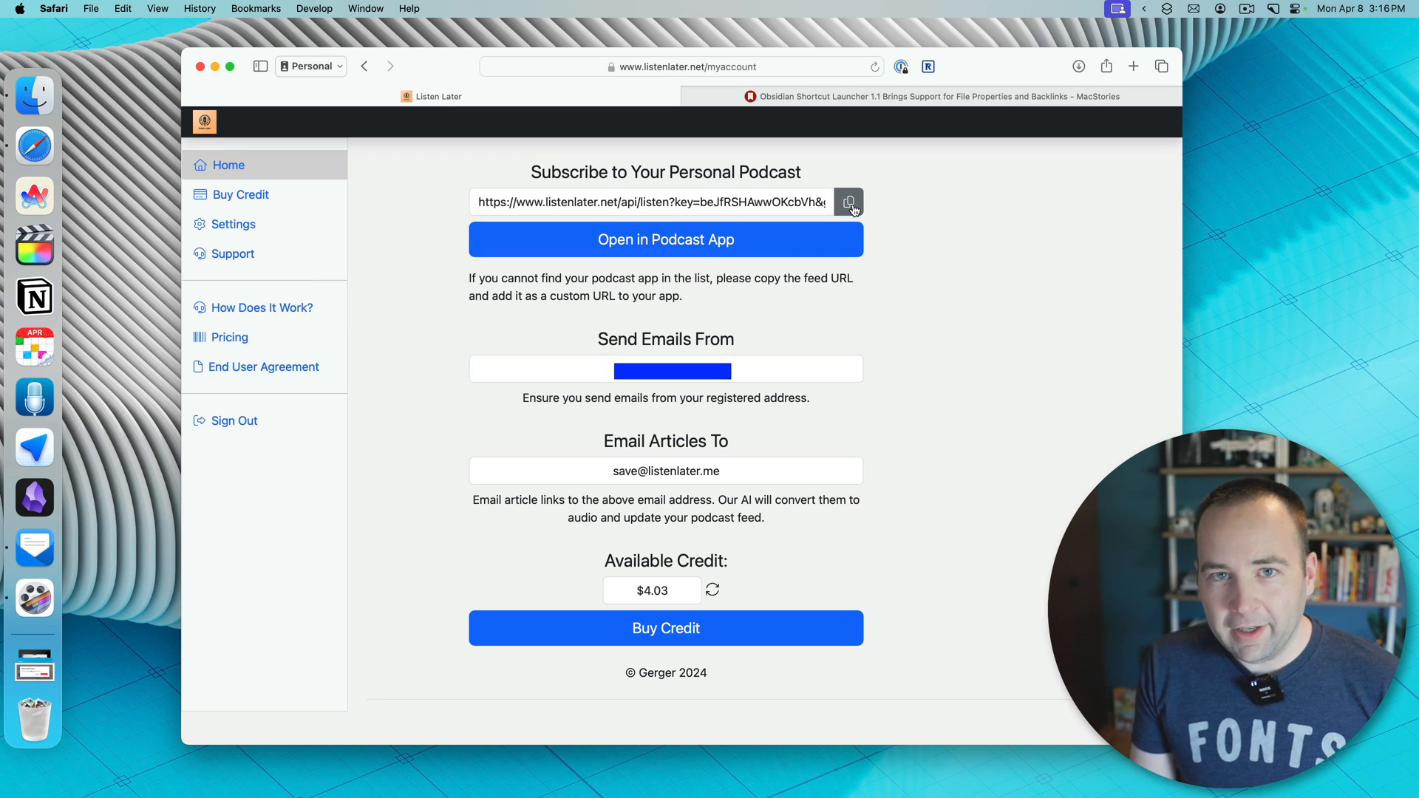
pyautogui.moveTo(936, 225)
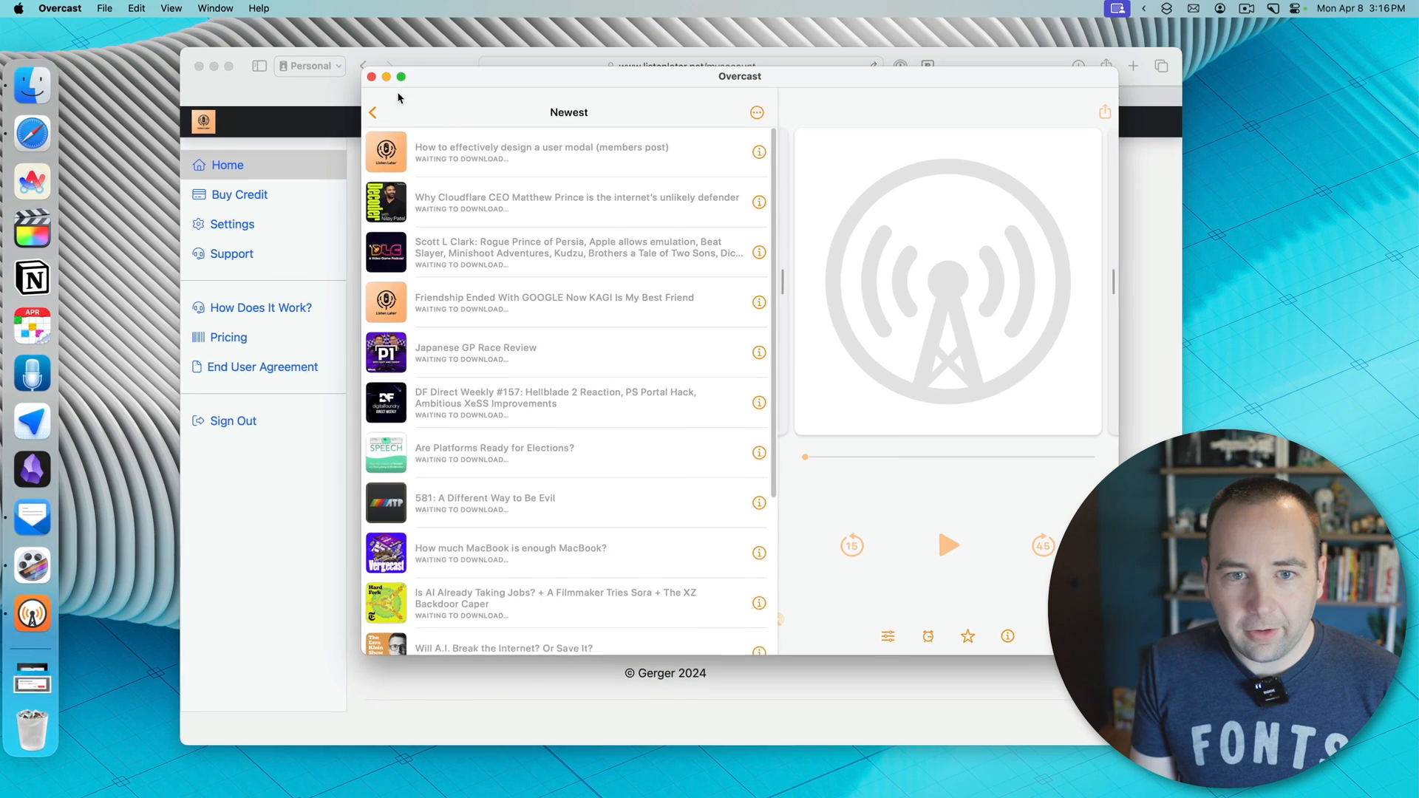
# - Subscribe to the Listen Later Podcast feed URL in Overcast and view its two episodes
pyautogui.click(369, 73)
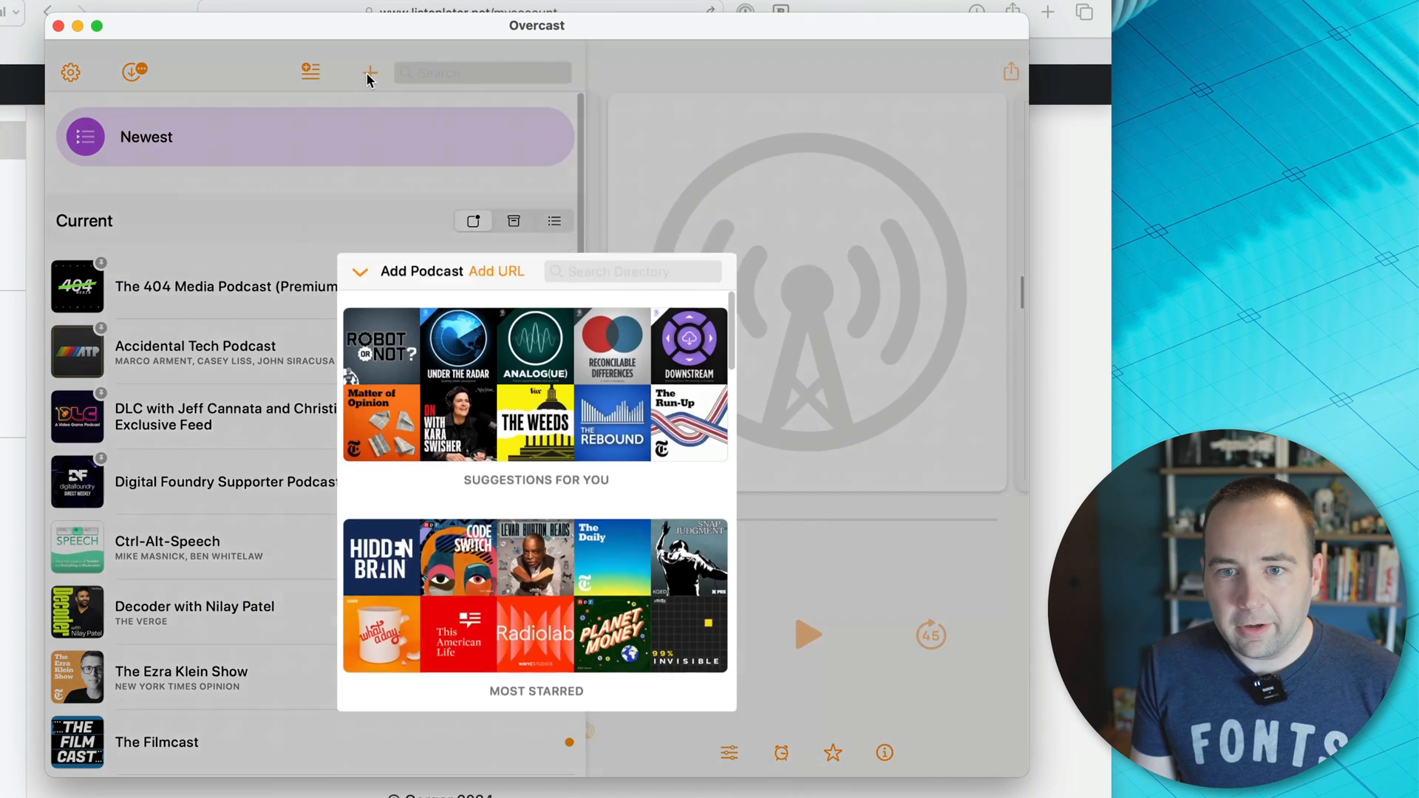
pyautogui.click(497, 271)
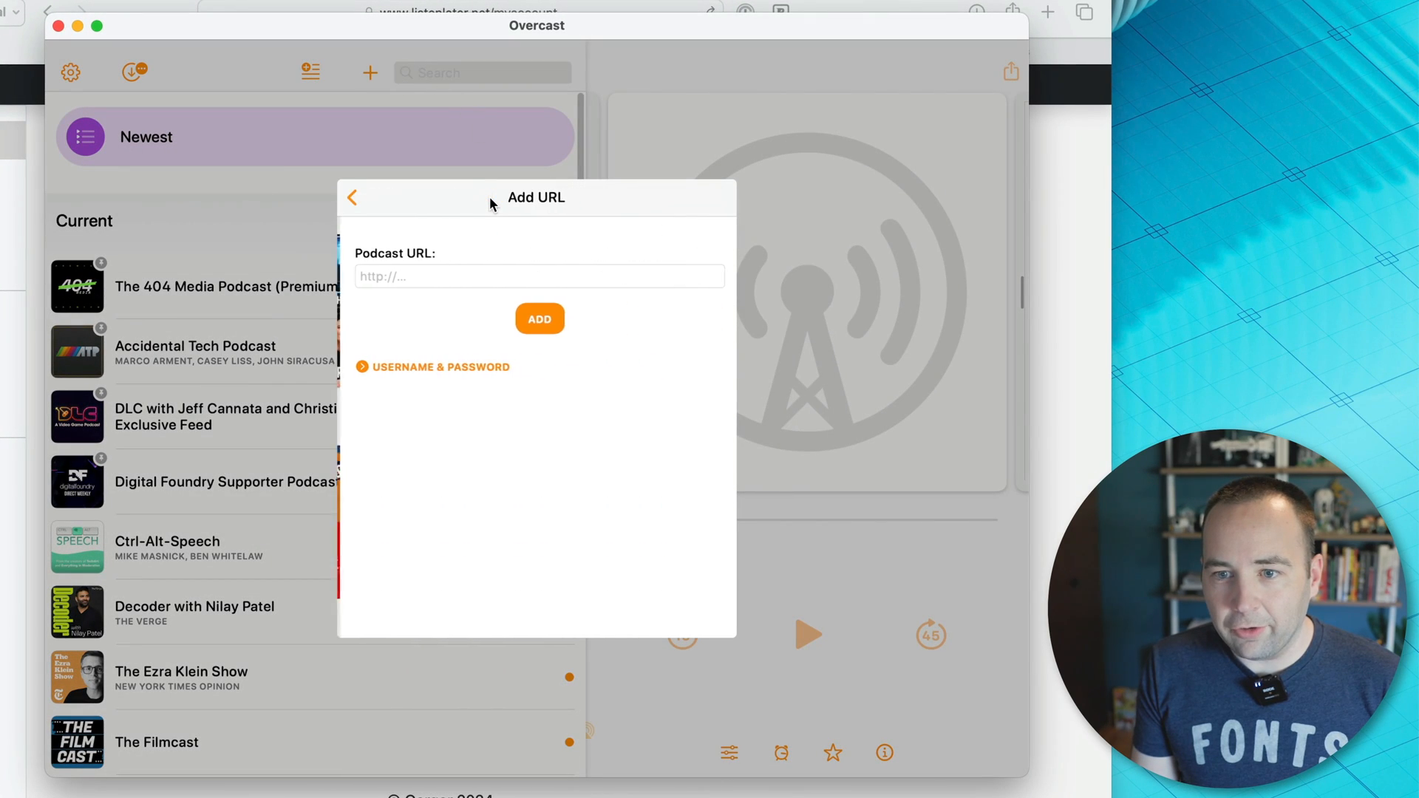
pyautogui.moveTo(537, 318)
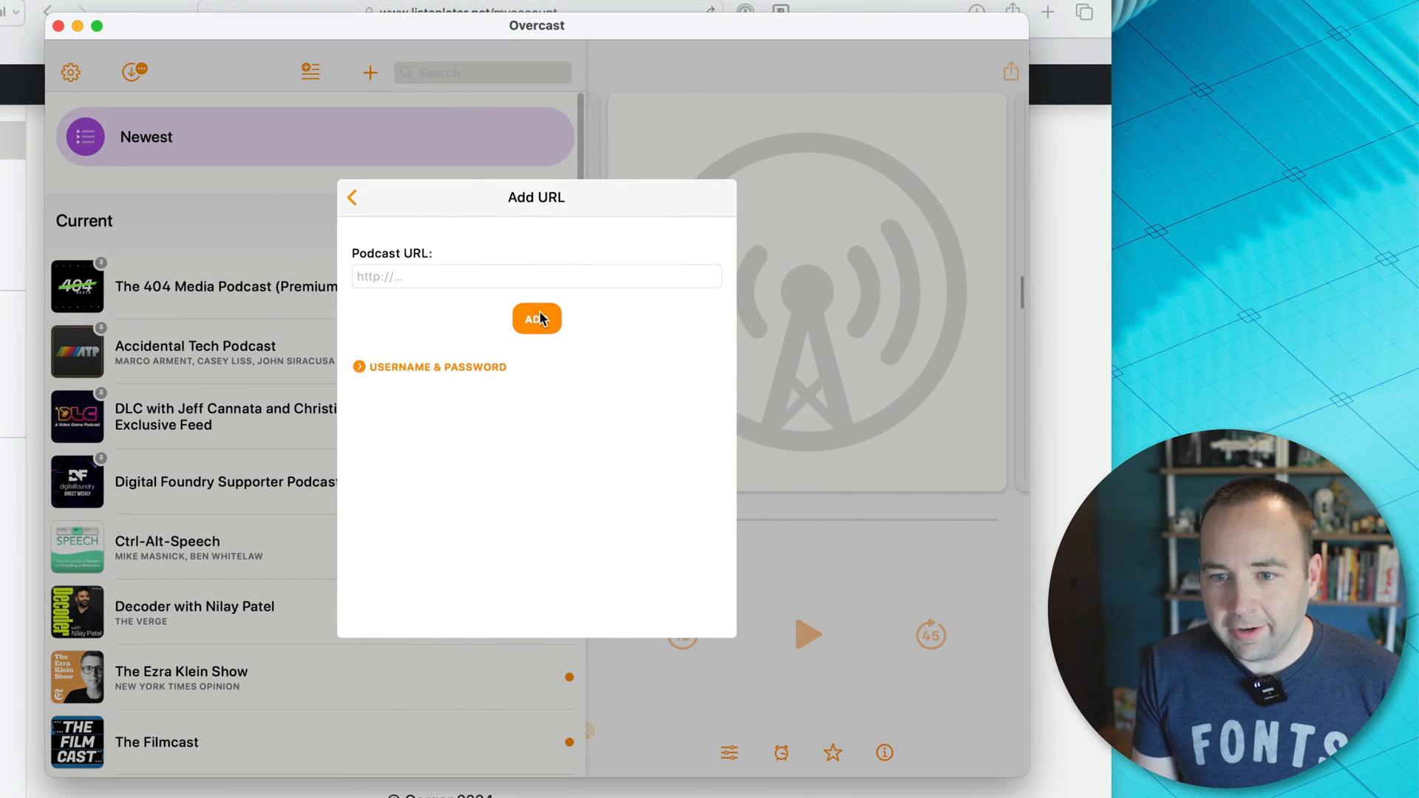
pyautogui.click(351, 197)
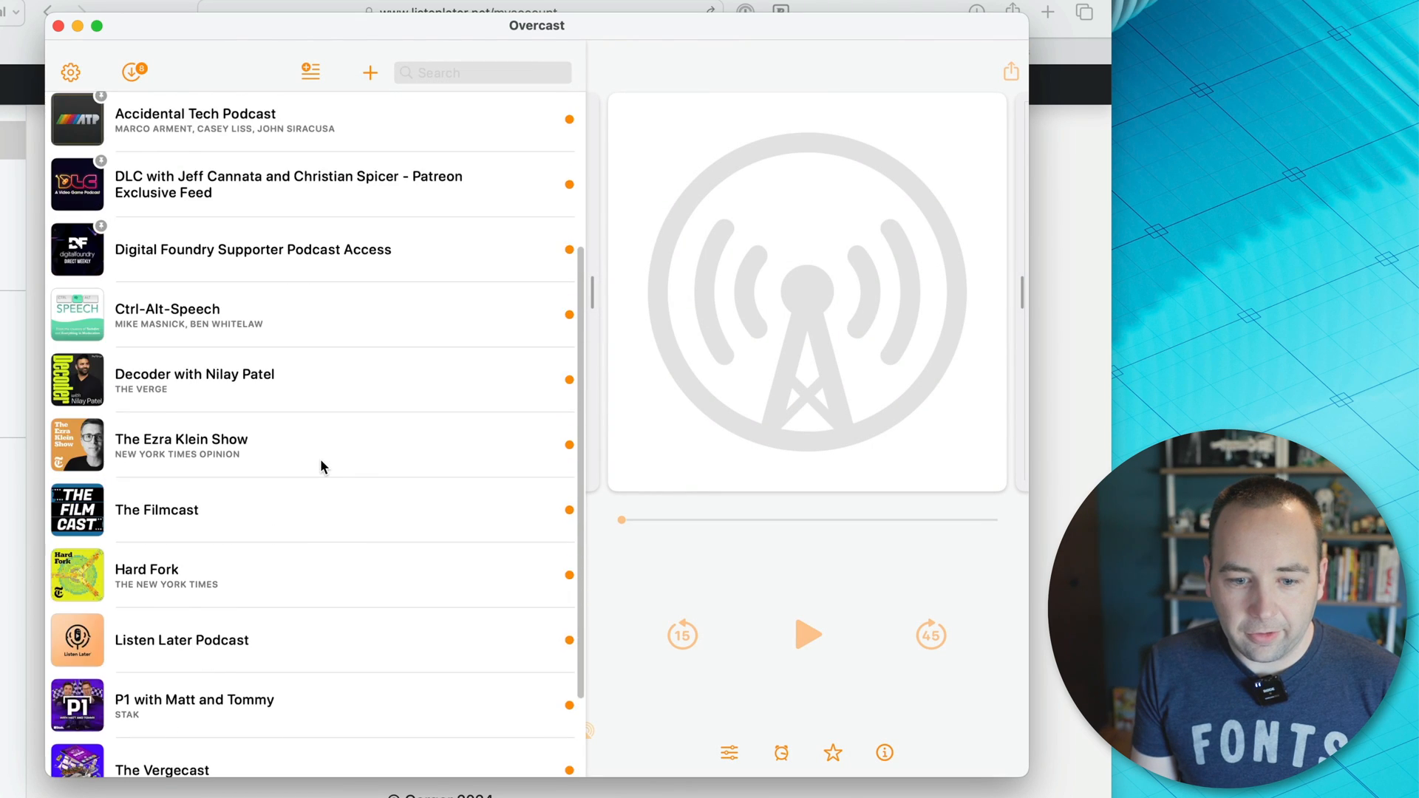
pyautogui.click(181, 640)
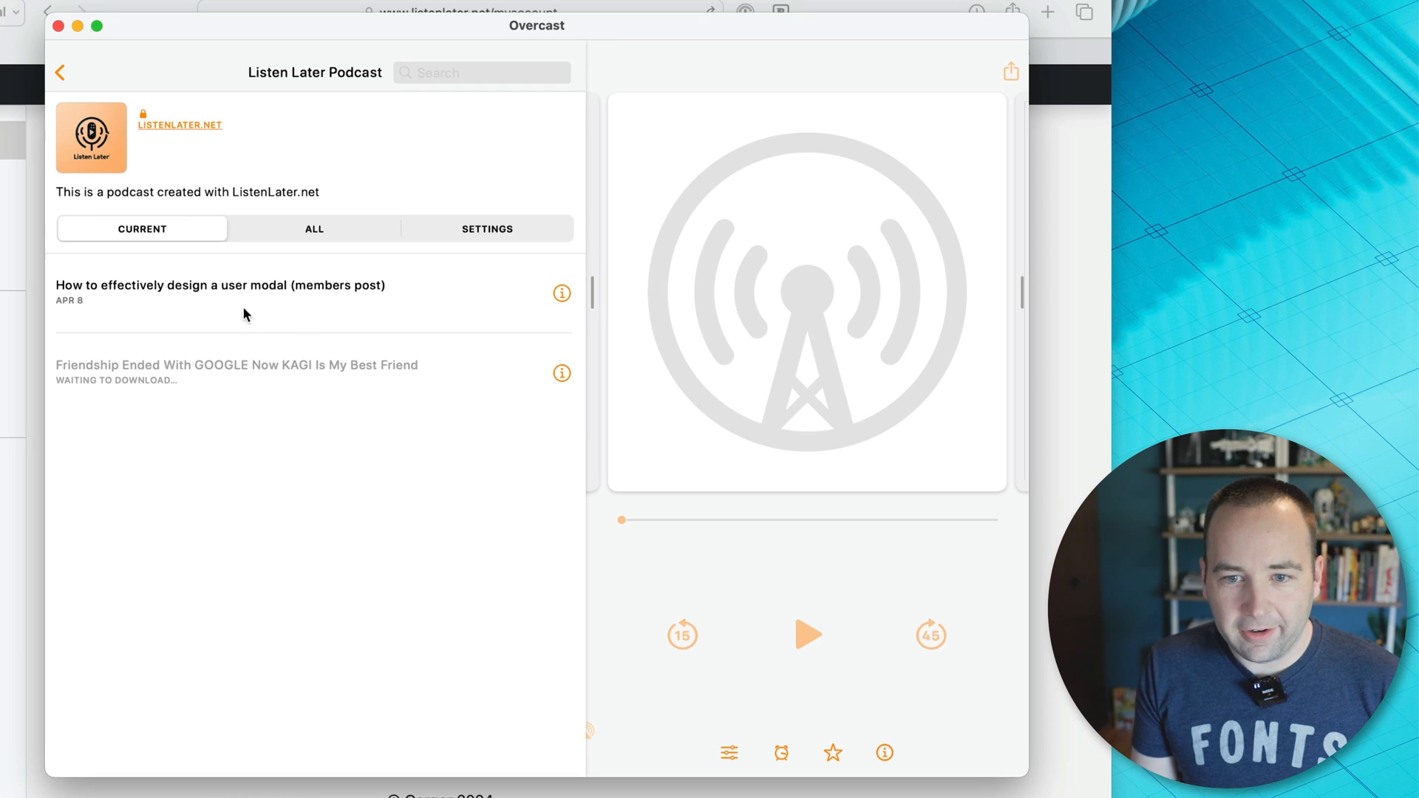
pyautogui.click(314, 229)
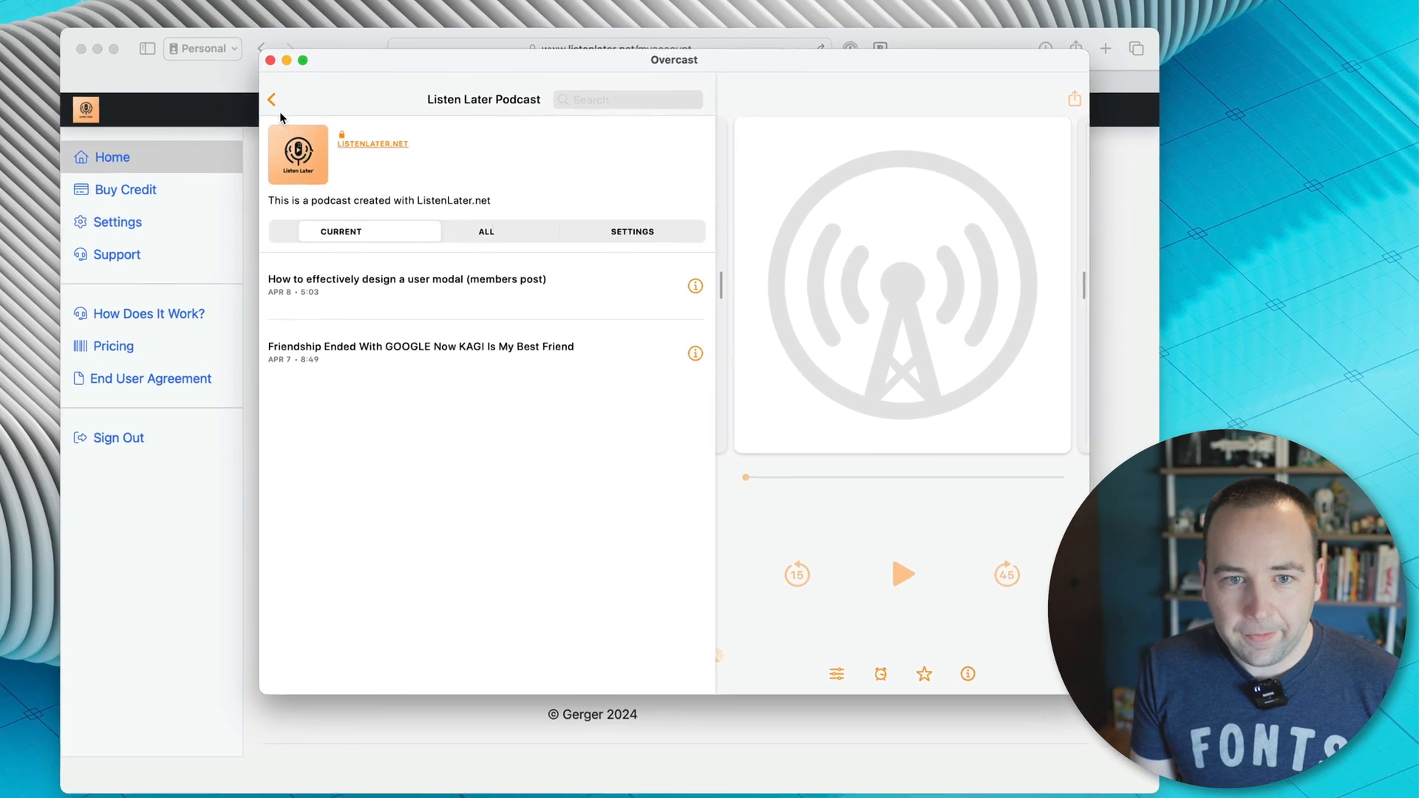
pyautogui.click(272, 100)
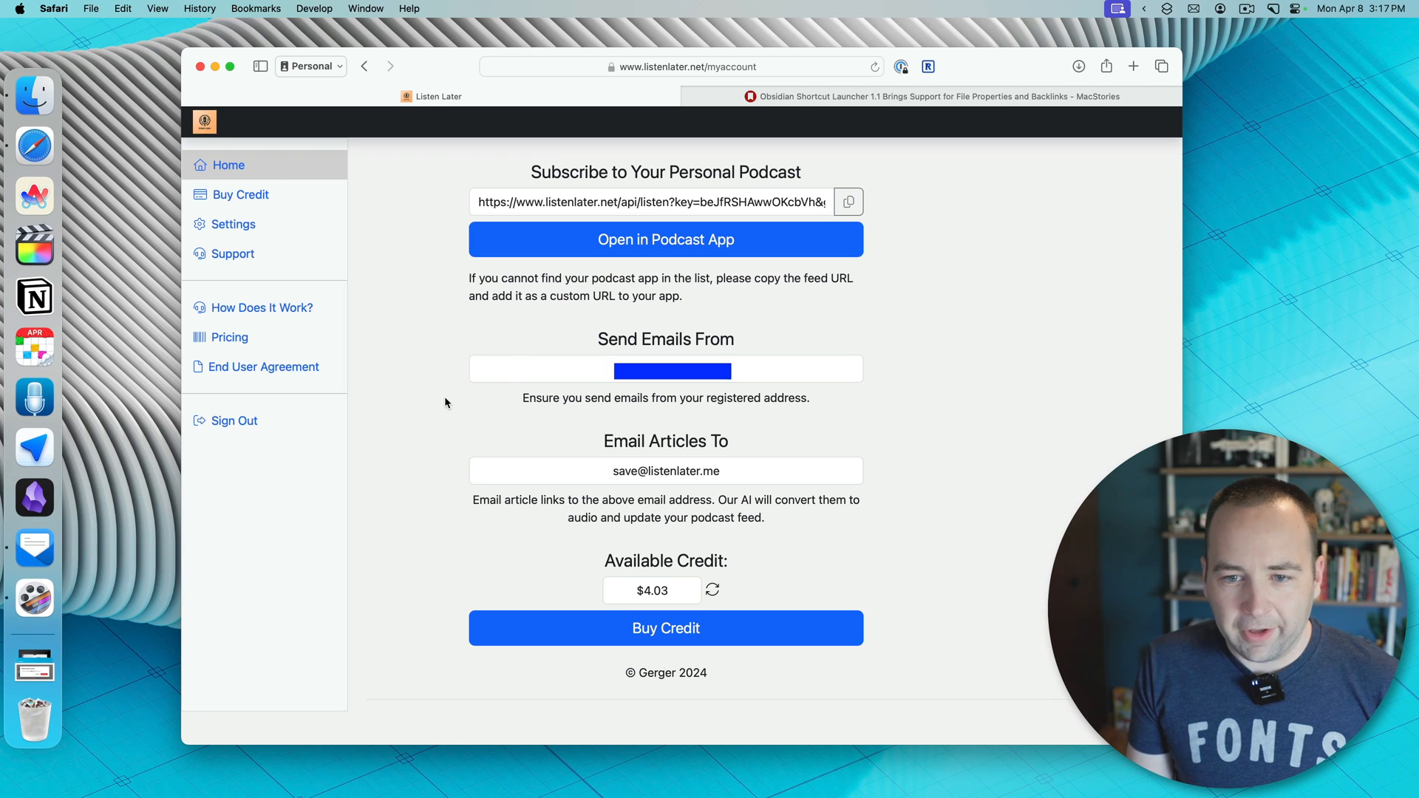
pyautogui.moveTo(601, 338)
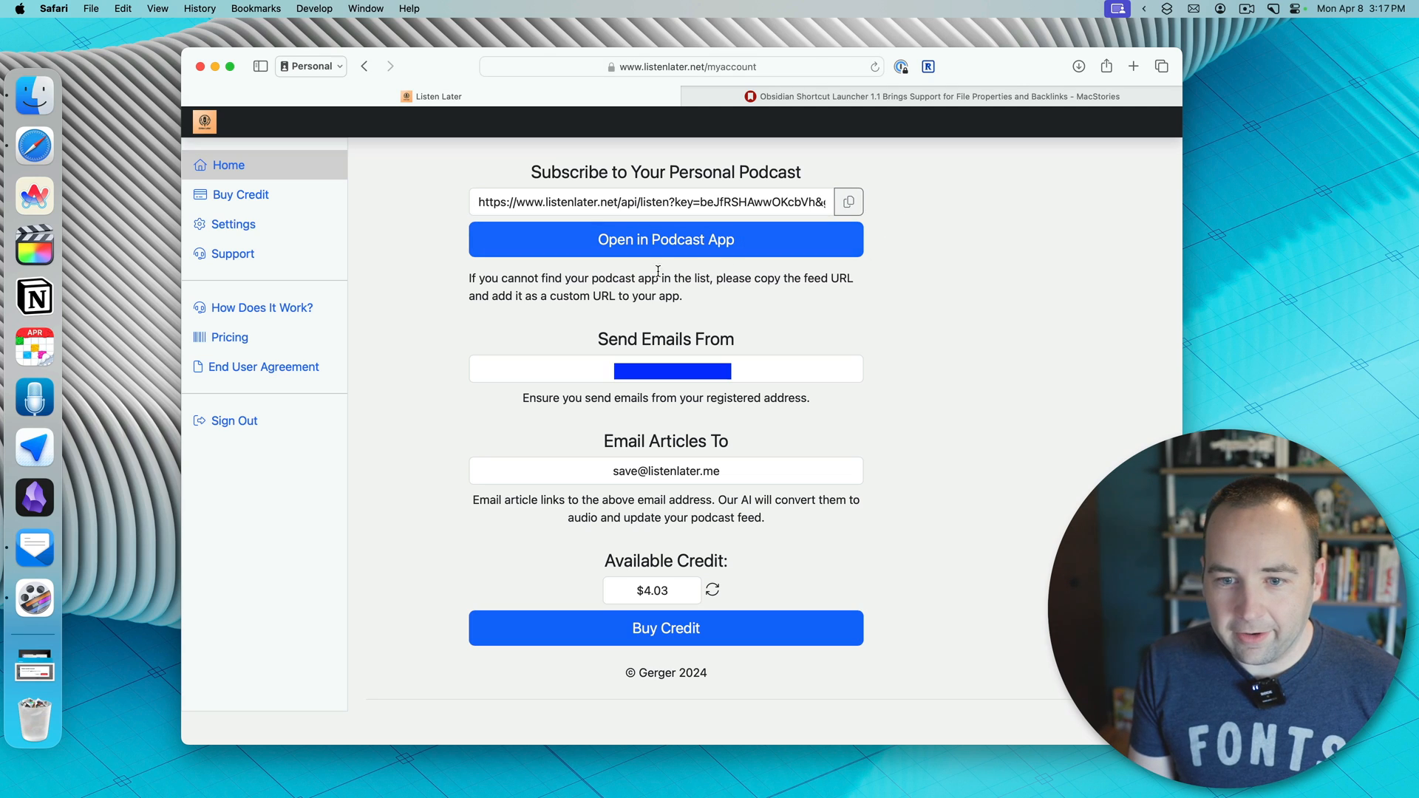
pyautogui.moveTo(645, 322)
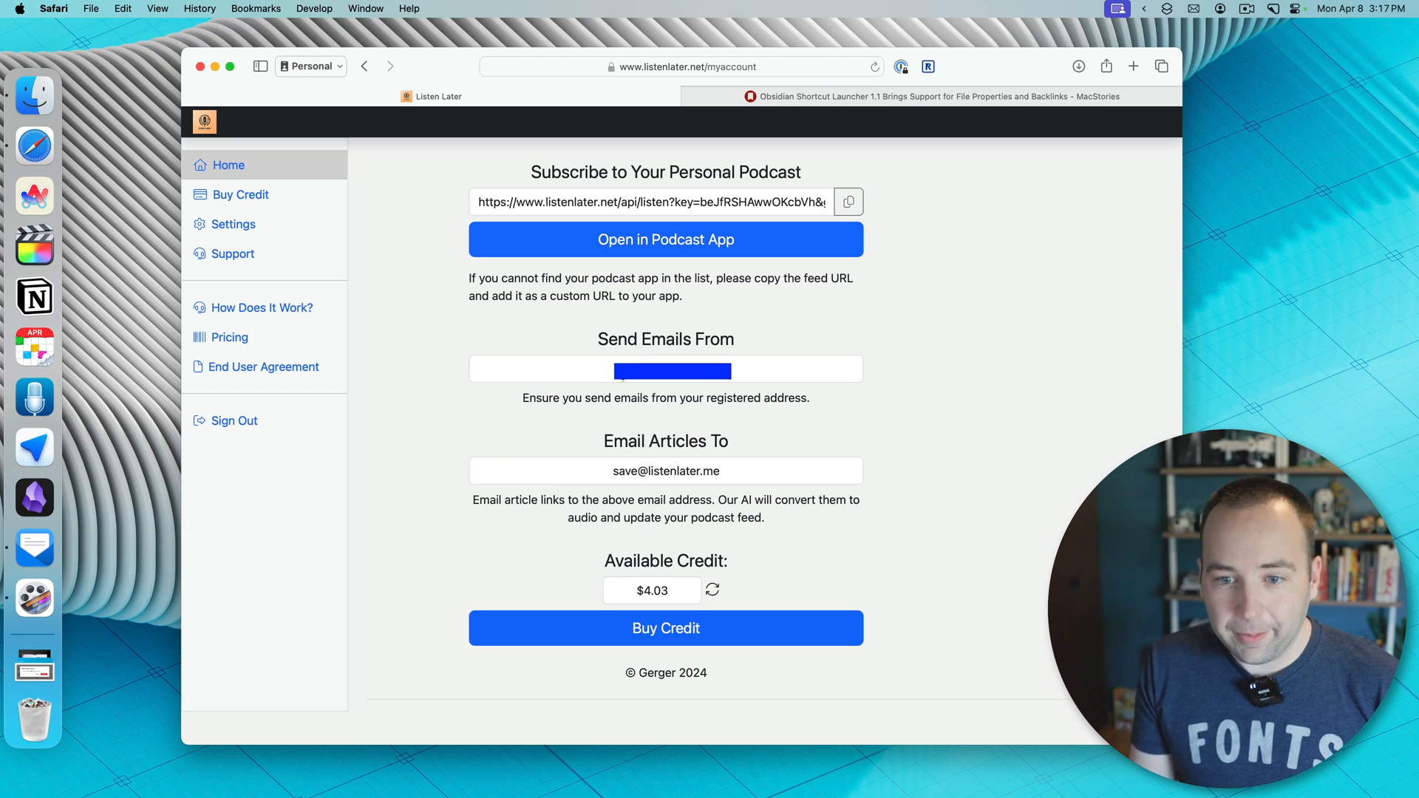
pyautogui.moveTo(626, 470)
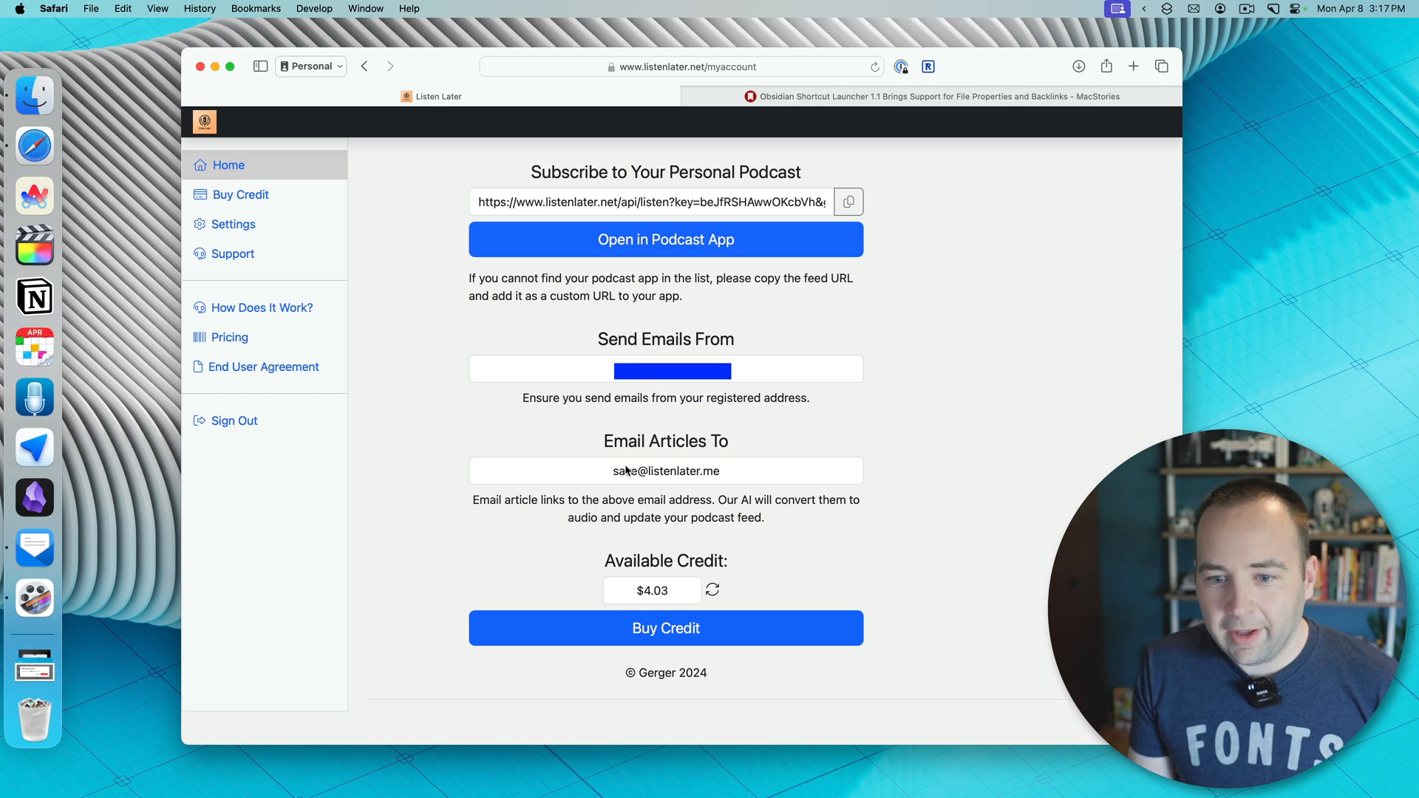
pyautogui.moveTo(609, 599)
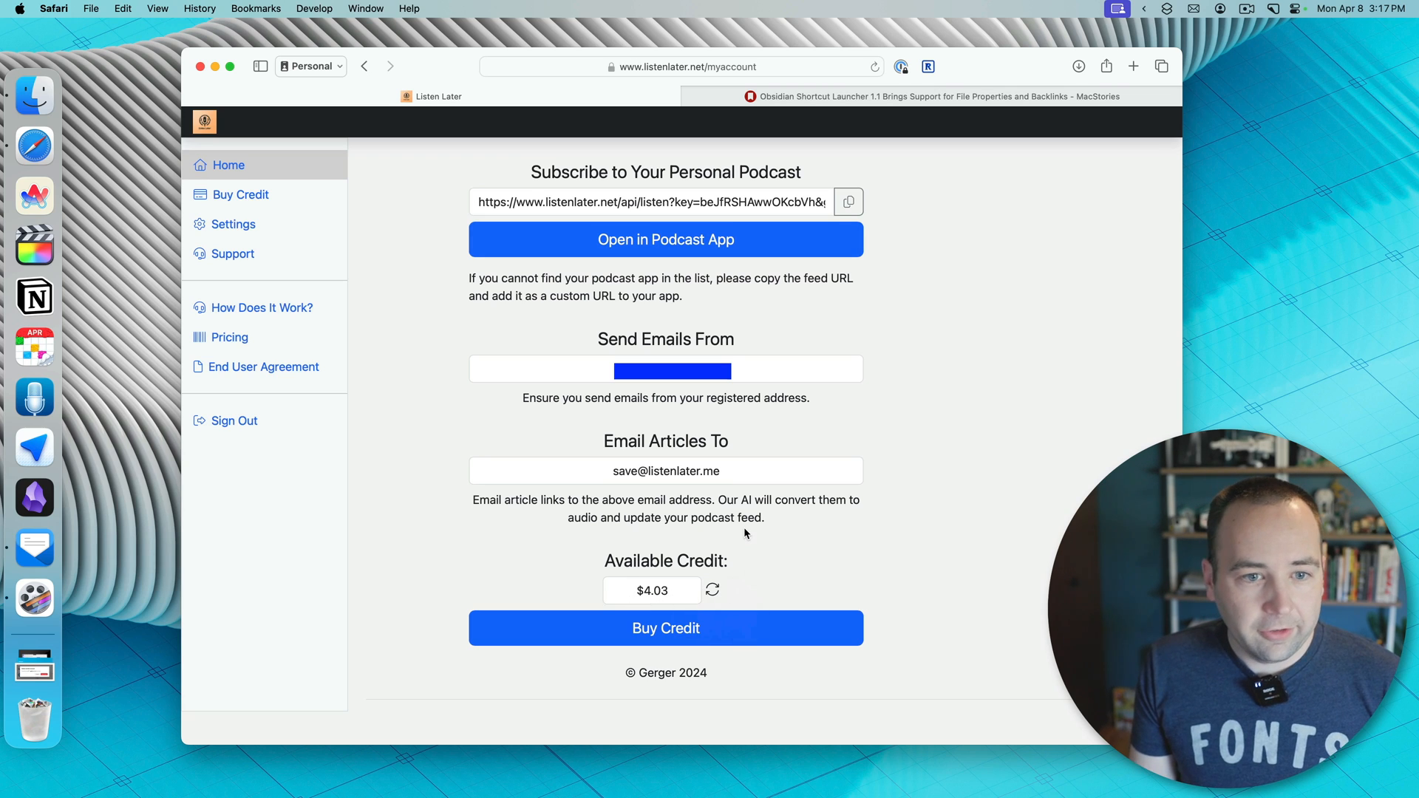
pyautogui.moveTo(283, 232)
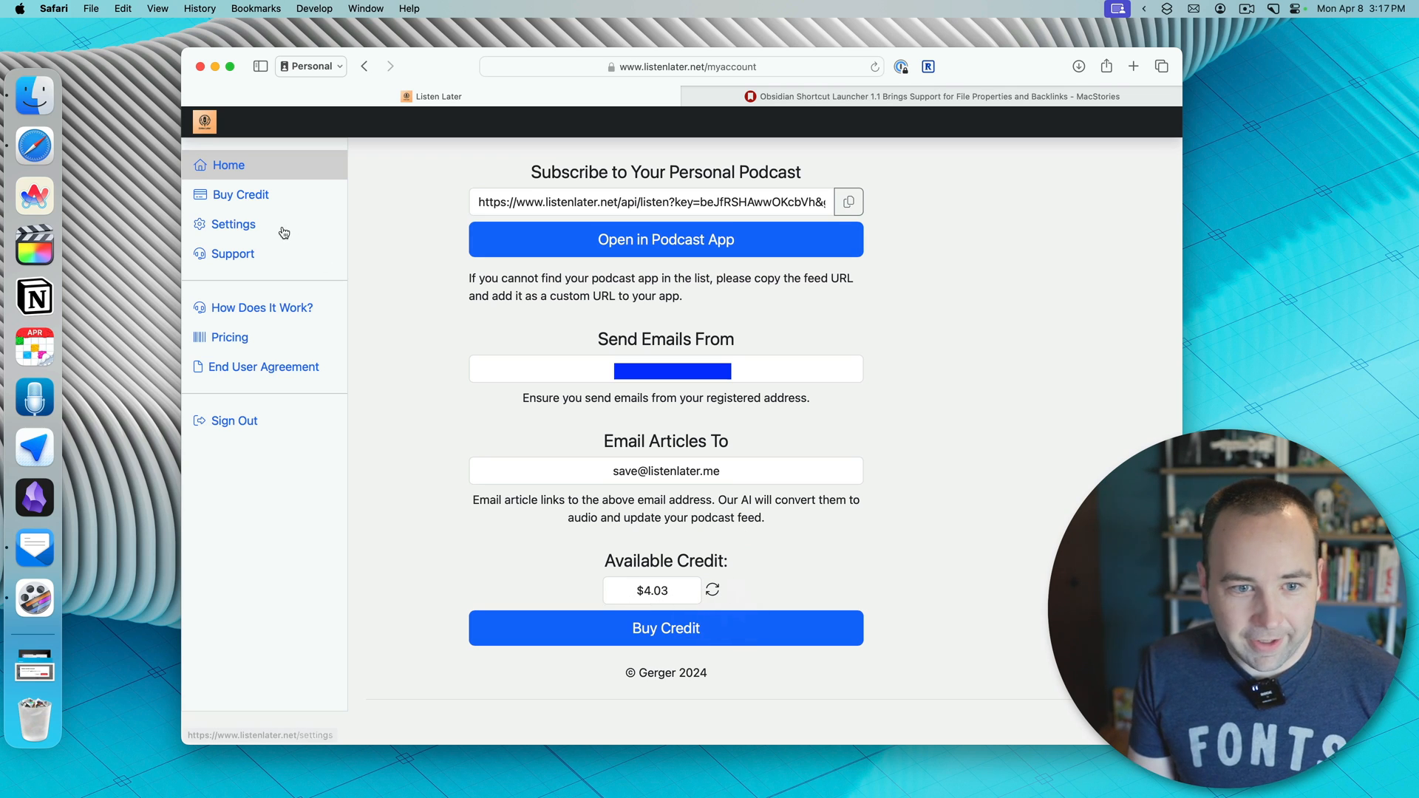
pyautogui.click(232, 224)
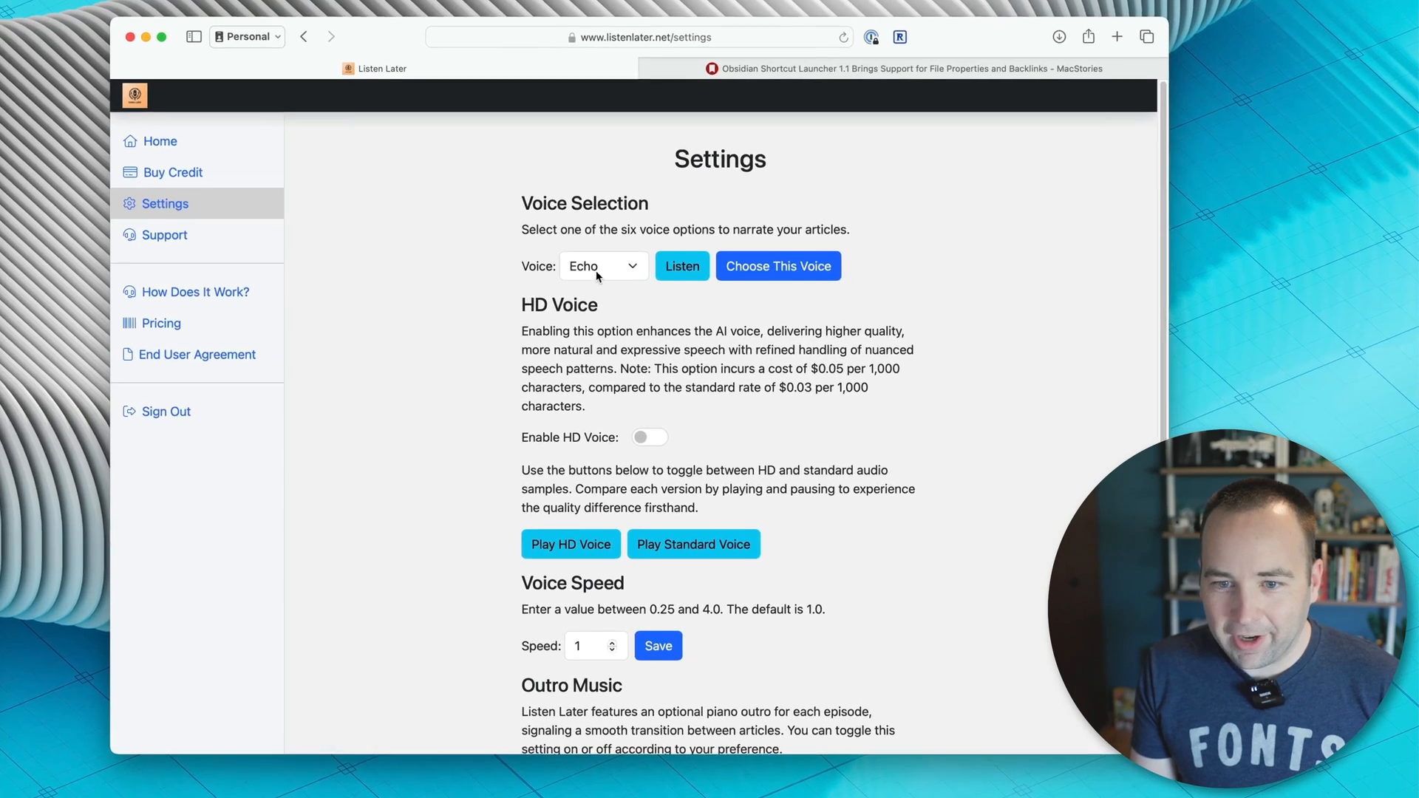
pyautogui.click(602, 266)
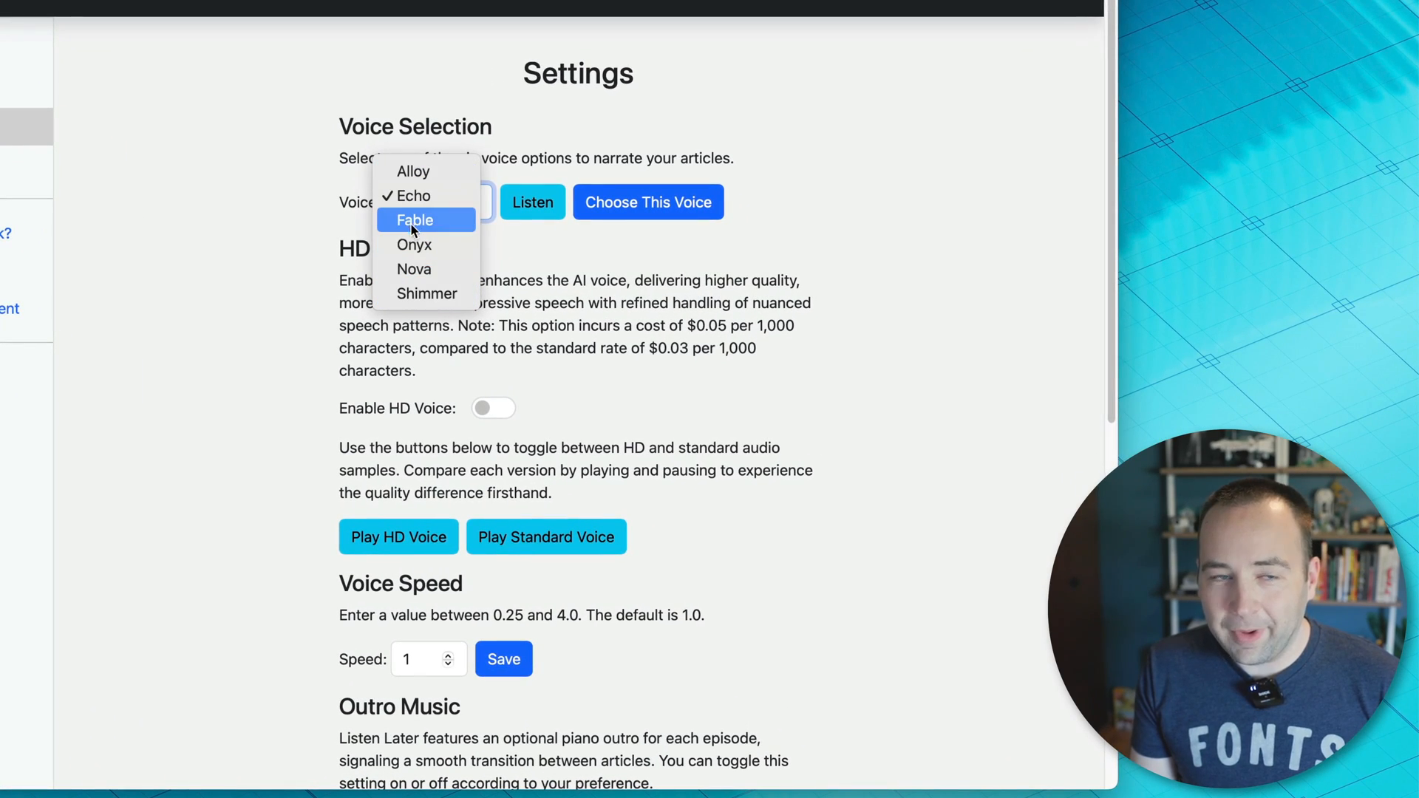
pyautogui.click(438, 202)
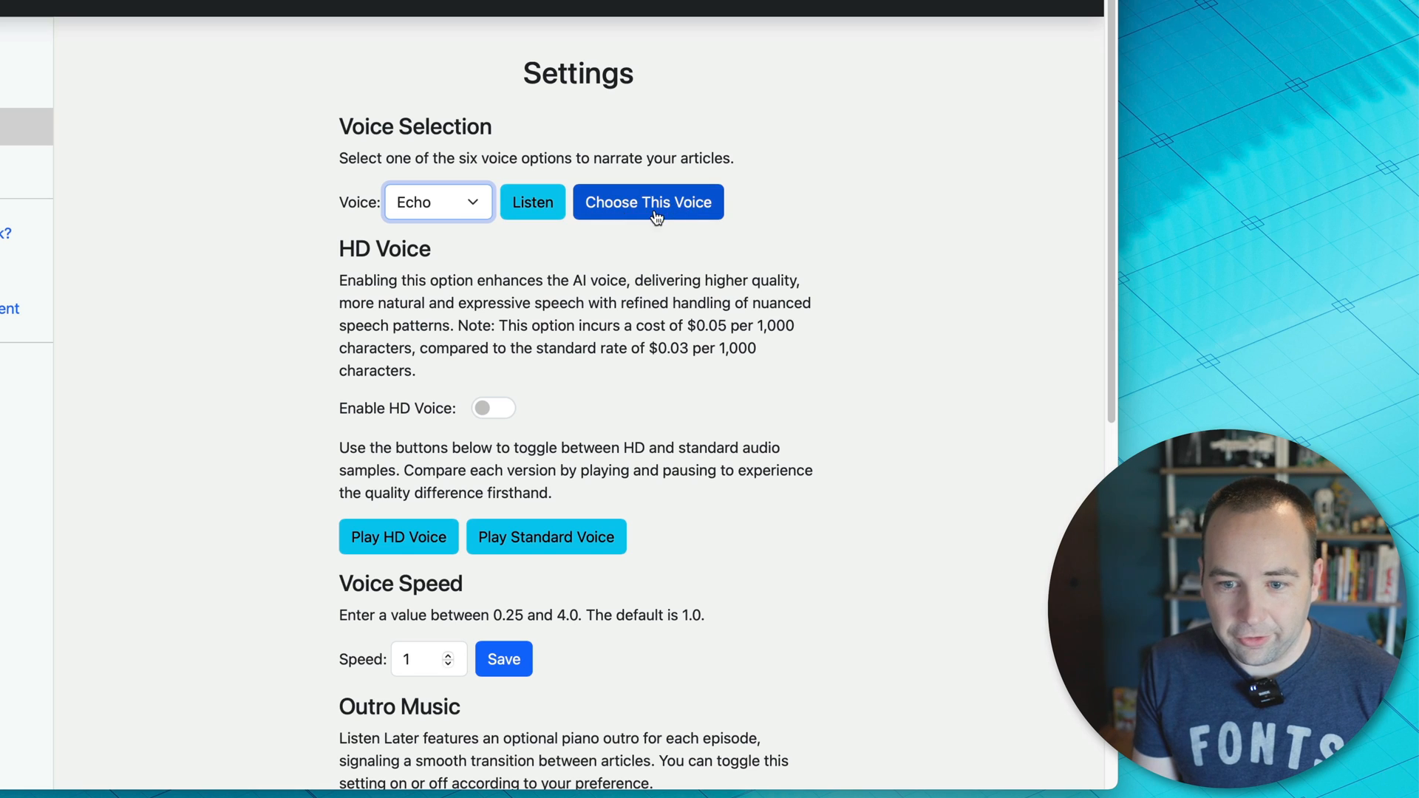
pyautogui.moveTo(487, 410)
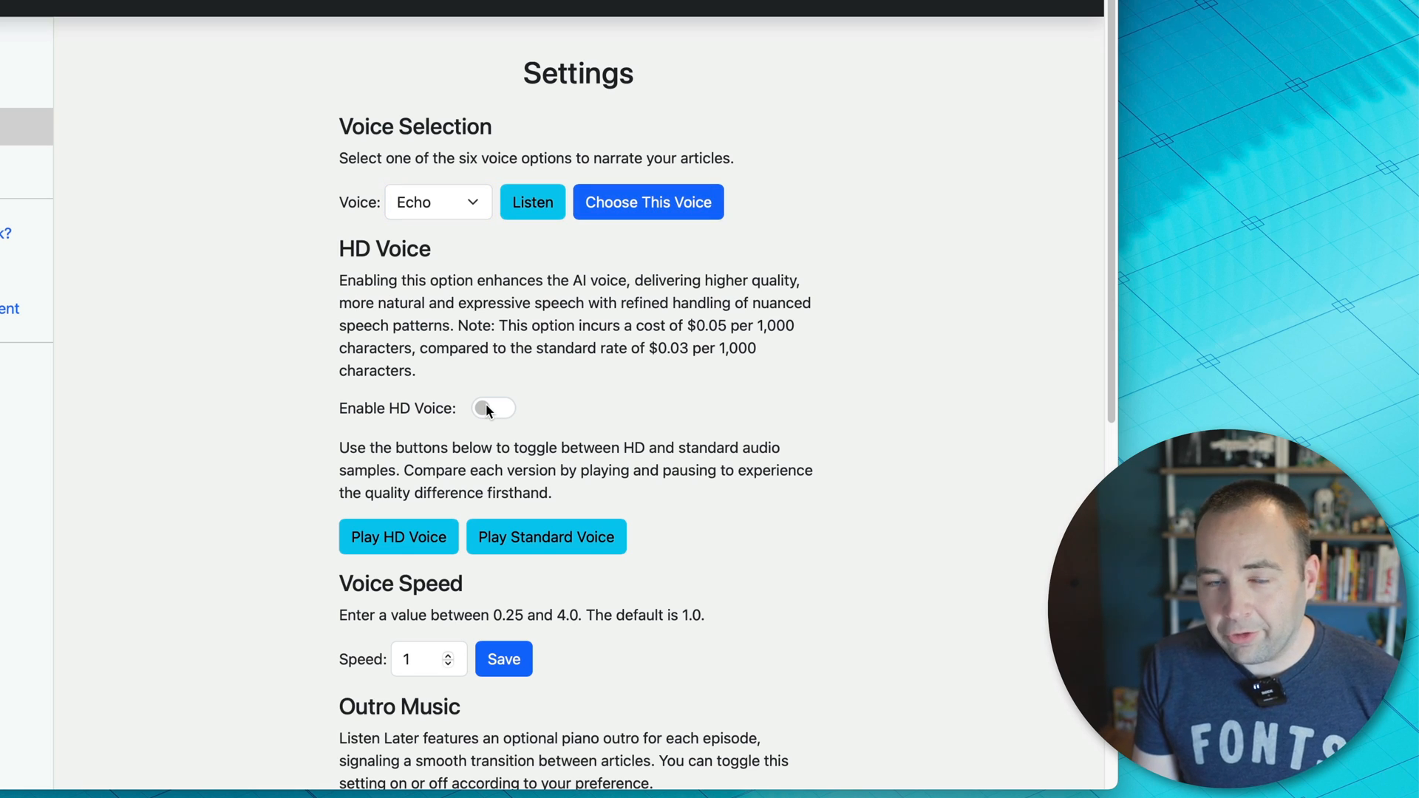
pyautogui.moveTo(317, 459)
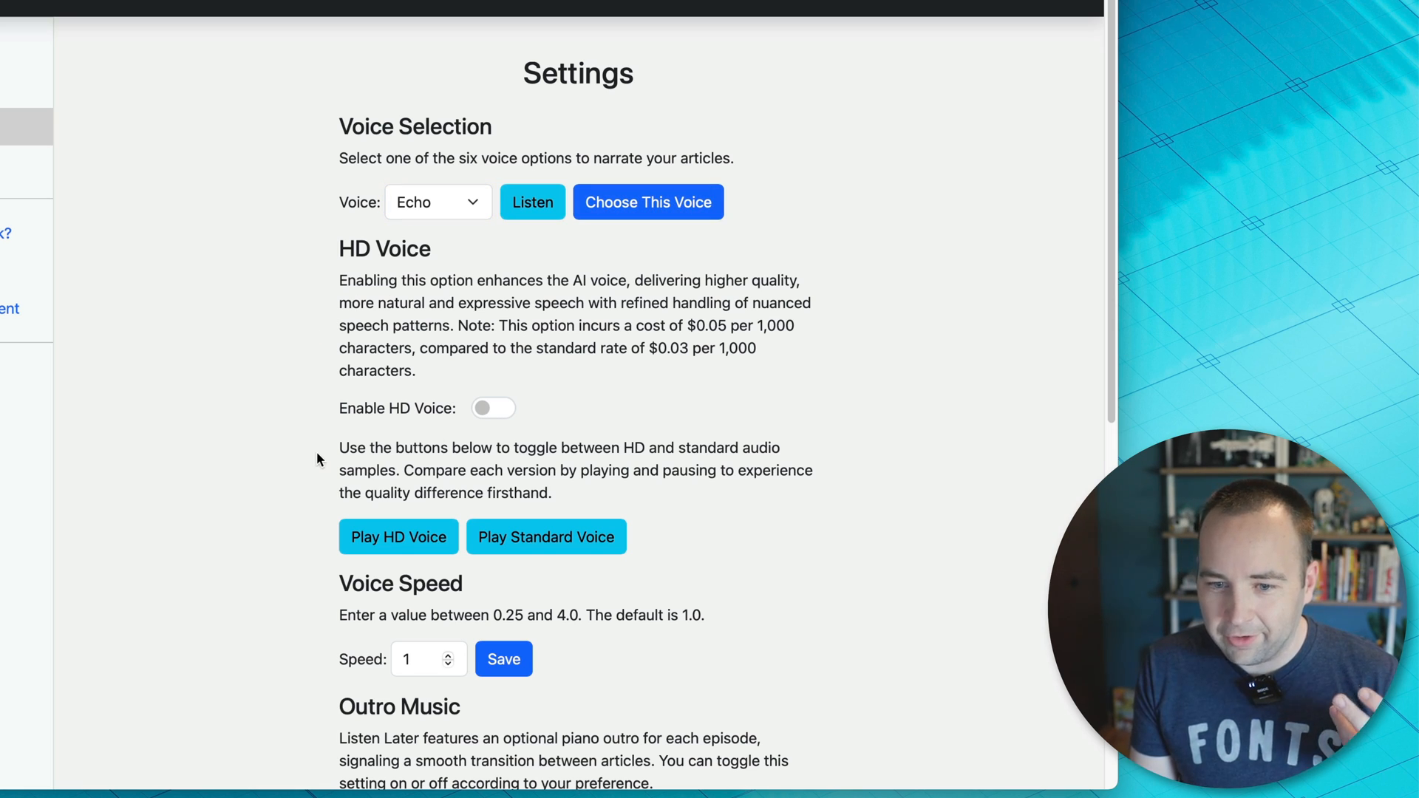
pyautogui.scroll(-3)
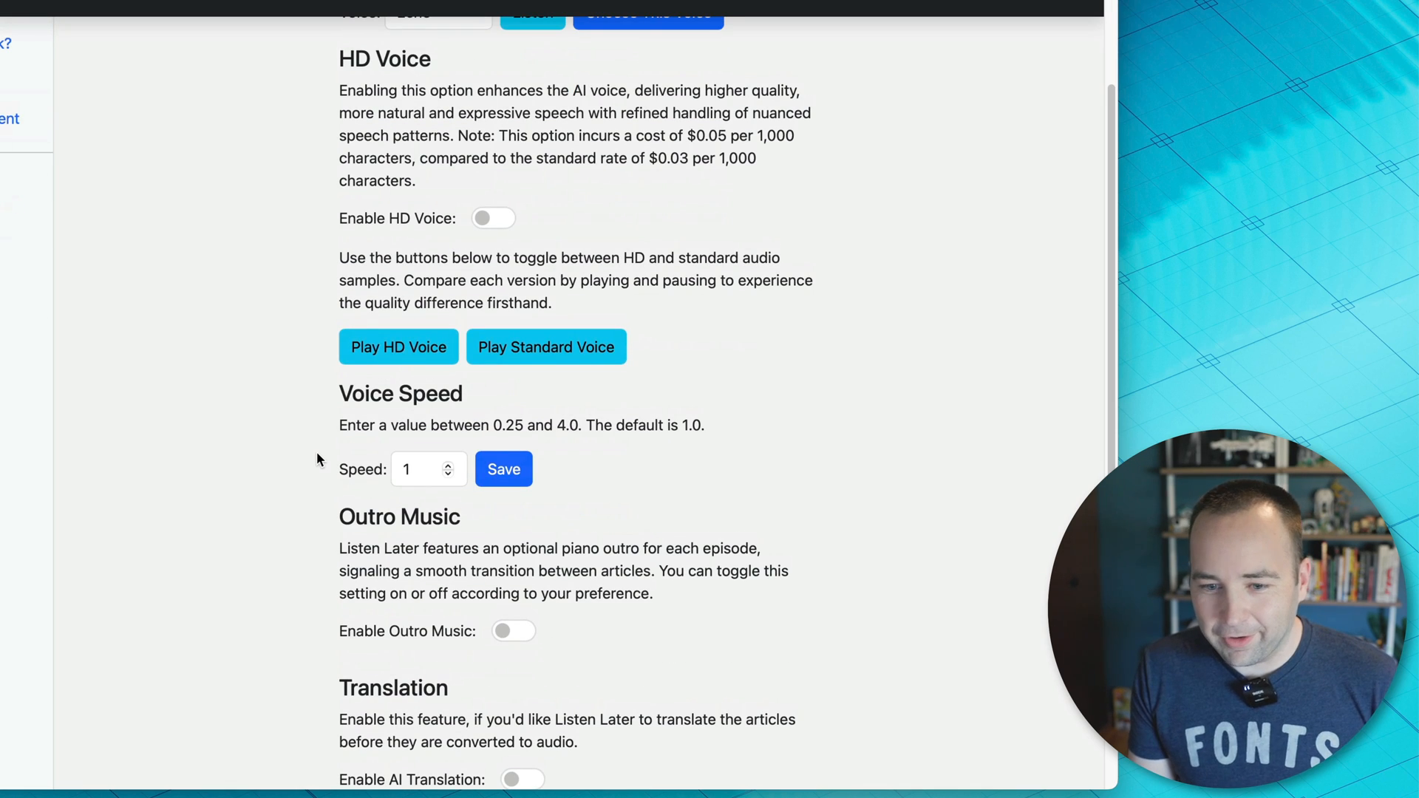
pyautogui.scroll(-3)
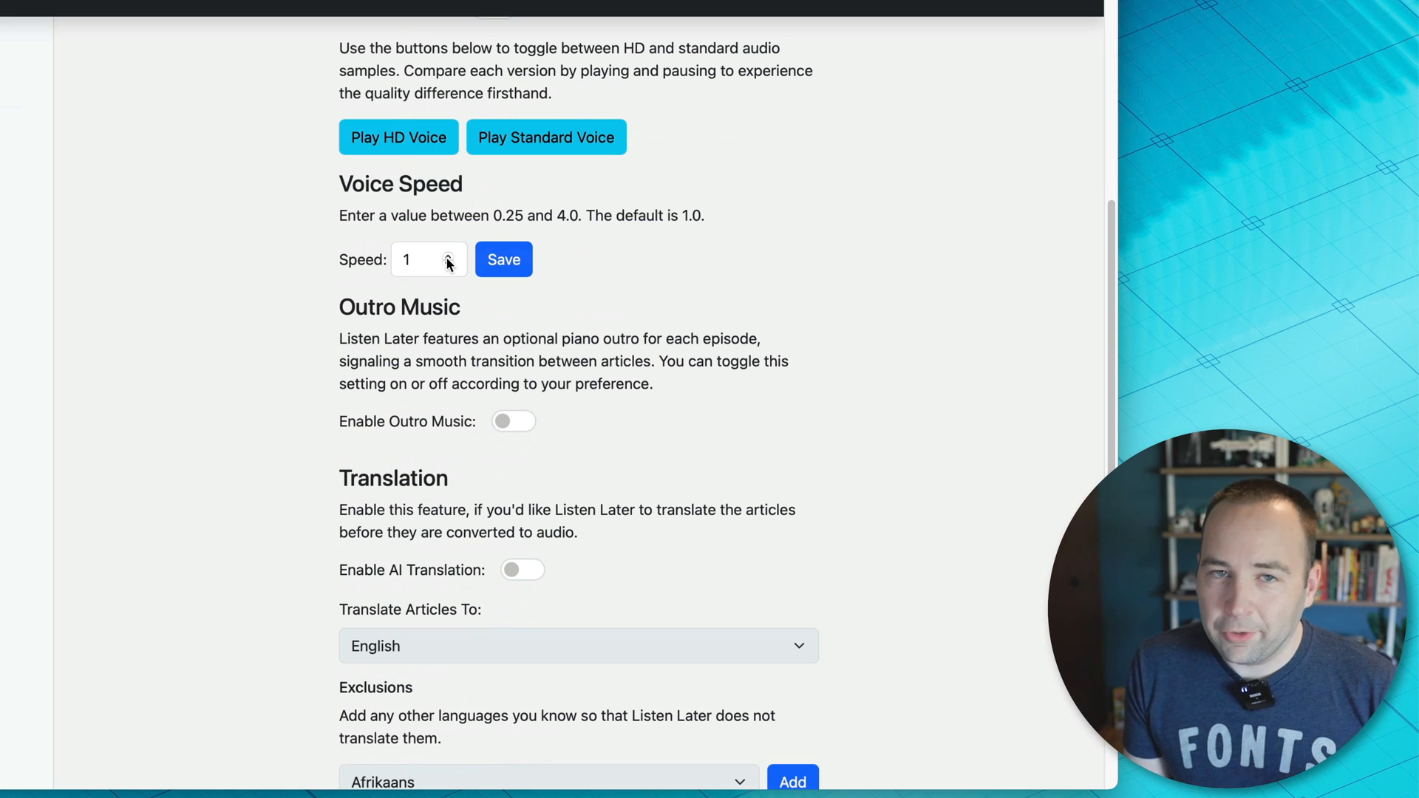
pyautogui.moveTo(319, 377)
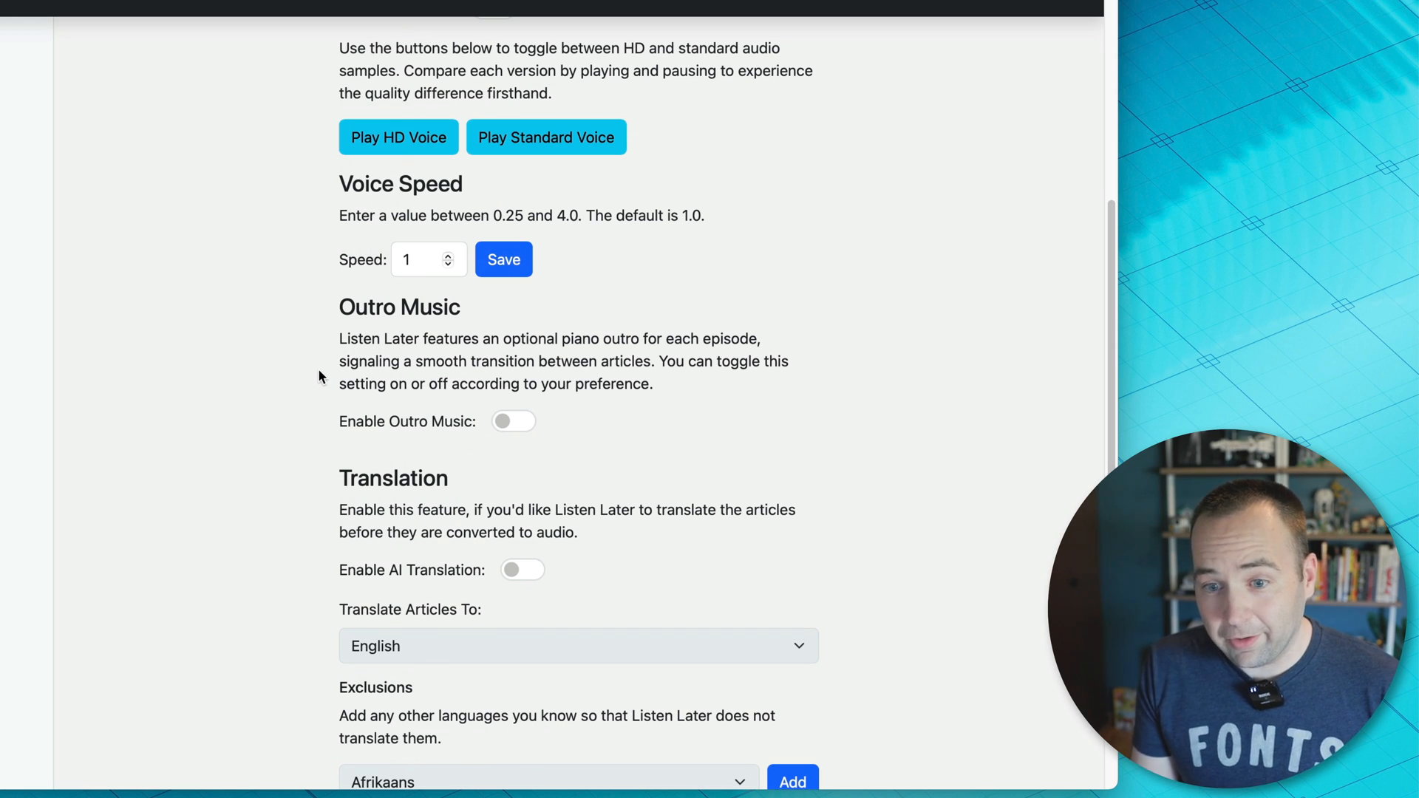
pyautogui.scroll(-3)
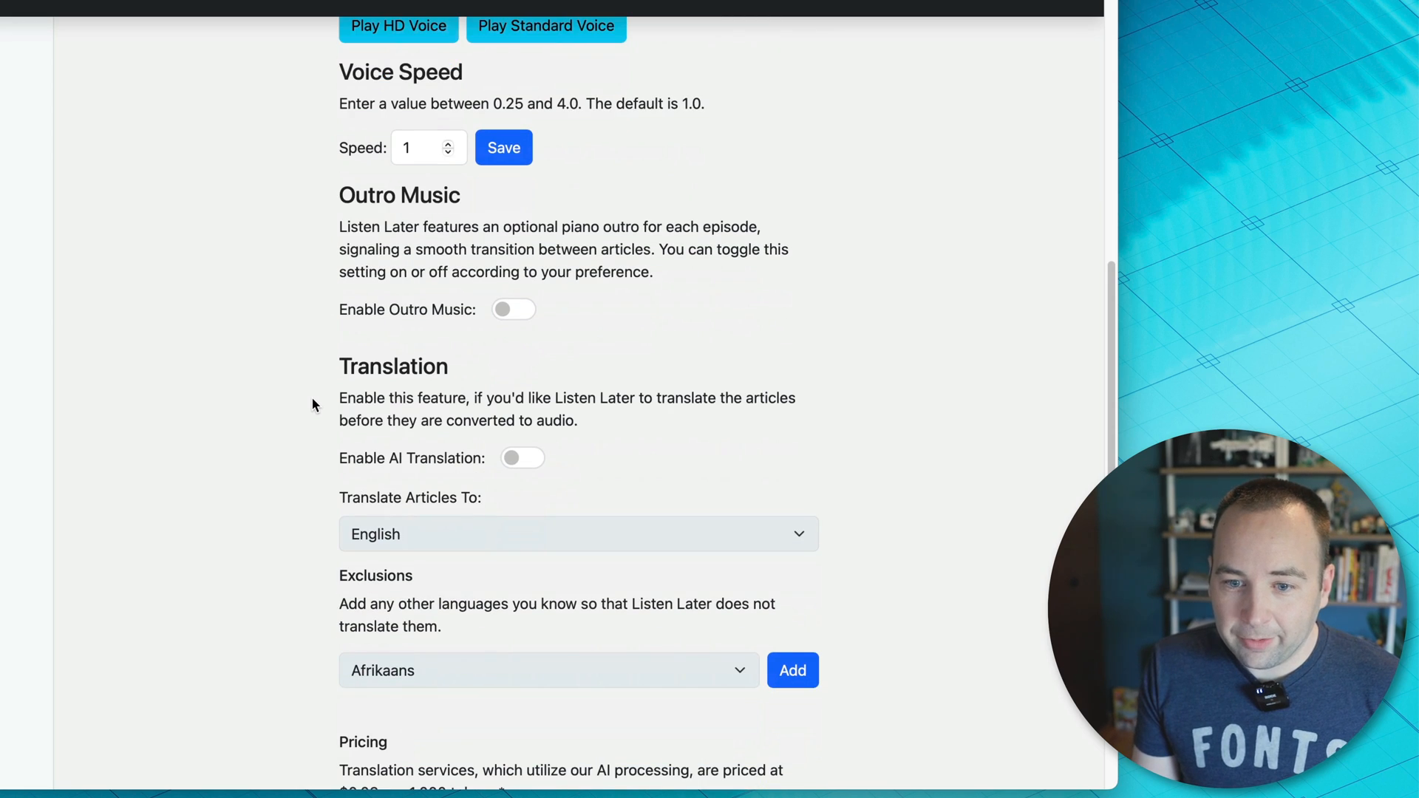
pyautogui.scroll(-3)
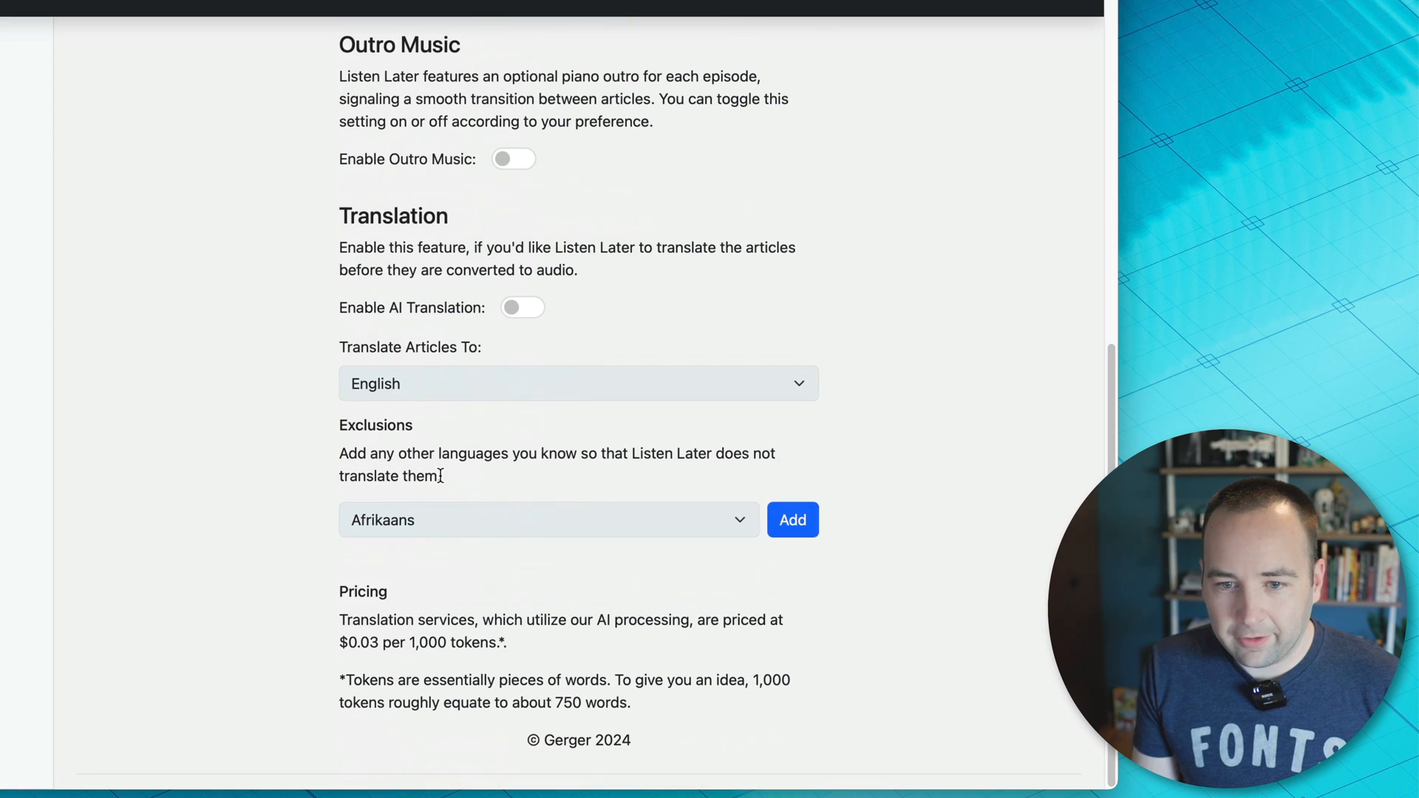
pyautogui.moveTo(366, 261)
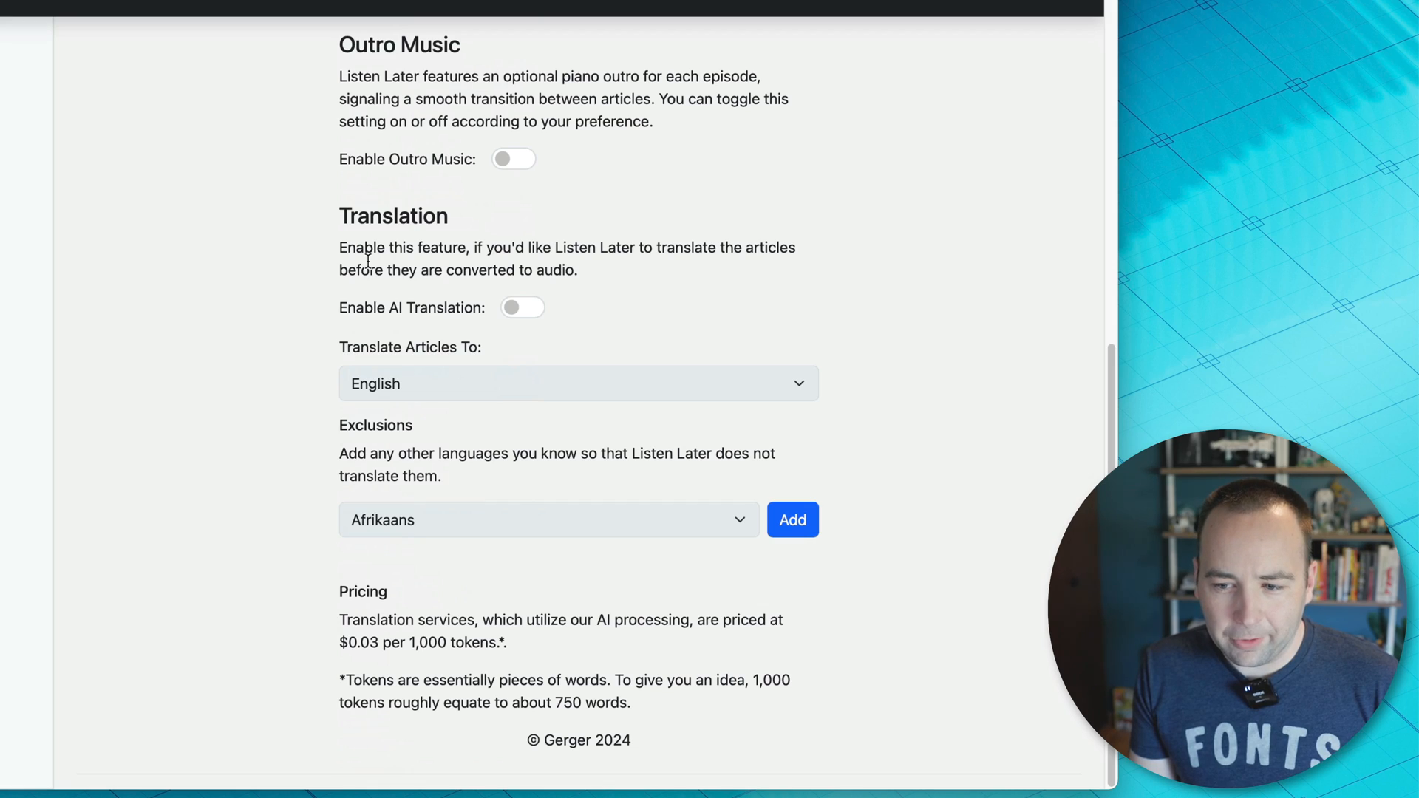
pyautogui.scroll(3)
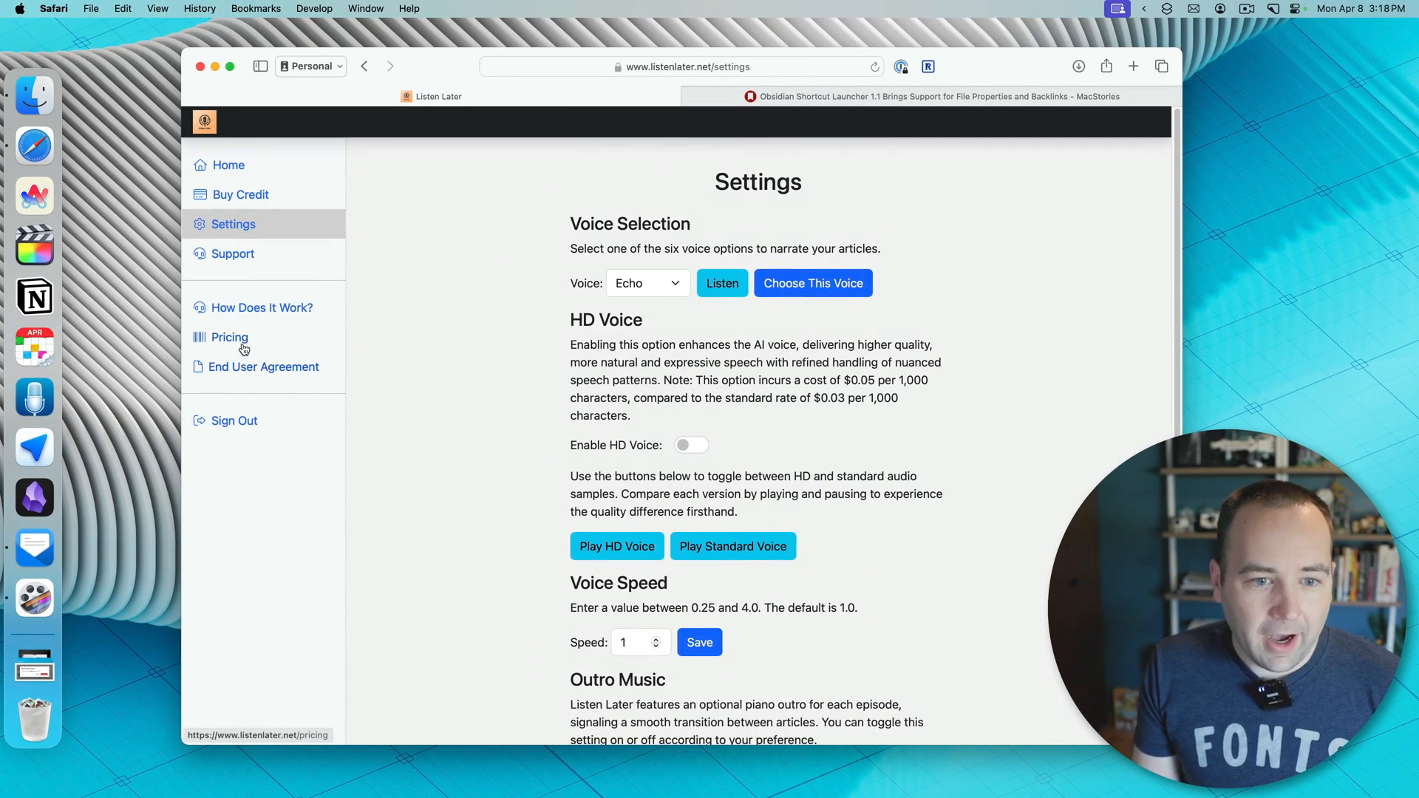
# - Glance at Pricing and Buy Credit, then return Home to see $3.98 available credit
pyautogui.click(228, 337)
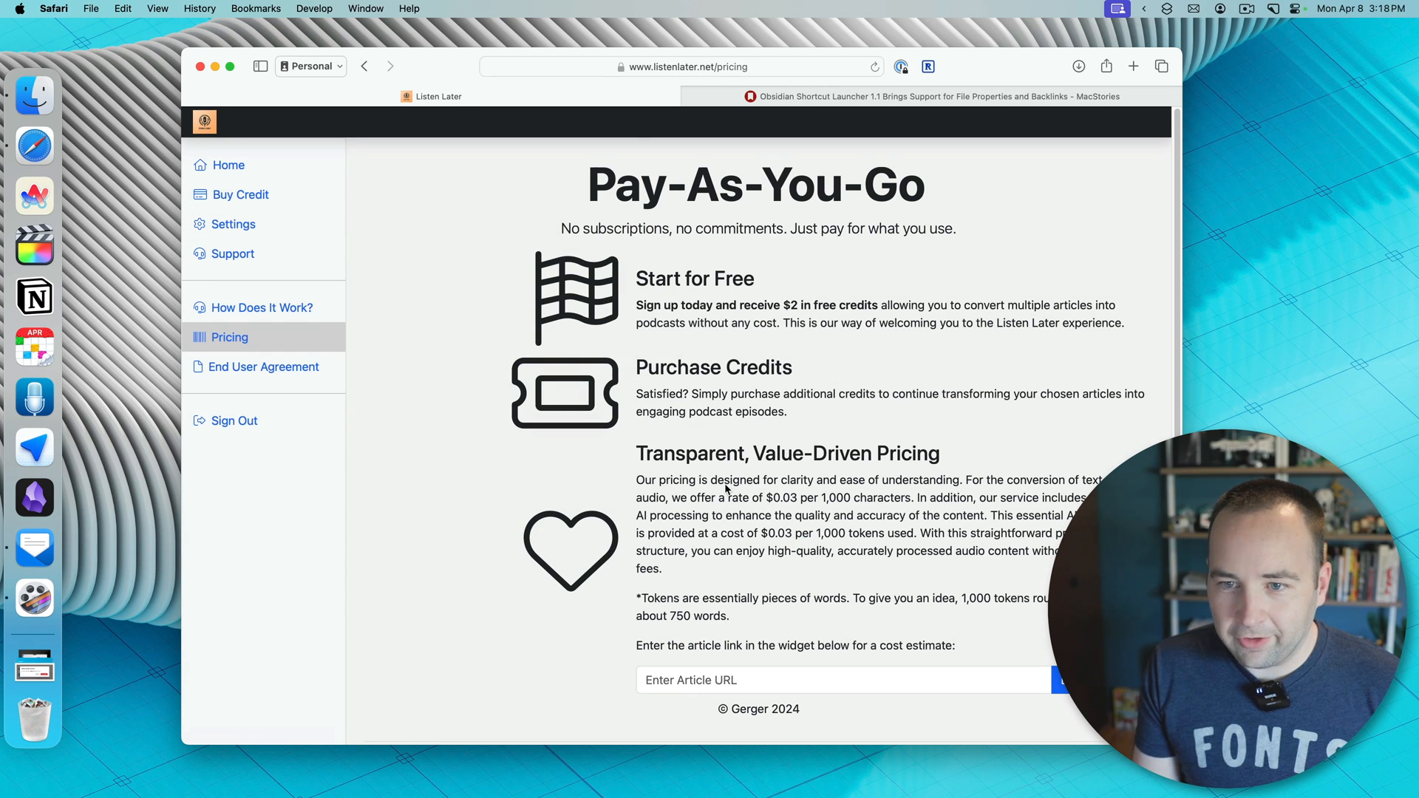
pyautogui.click(241, 194)
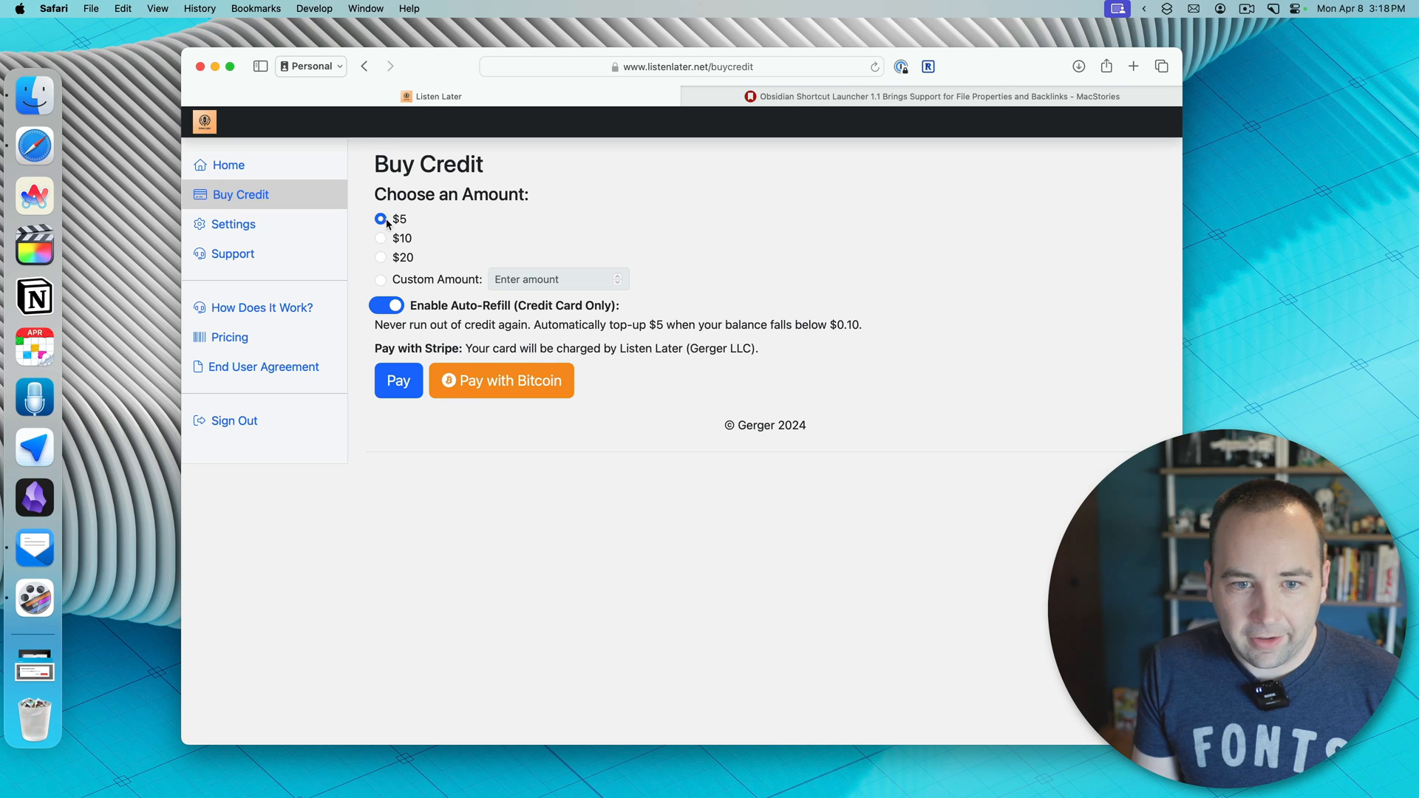
pyautogui.moveTo(419, 273)
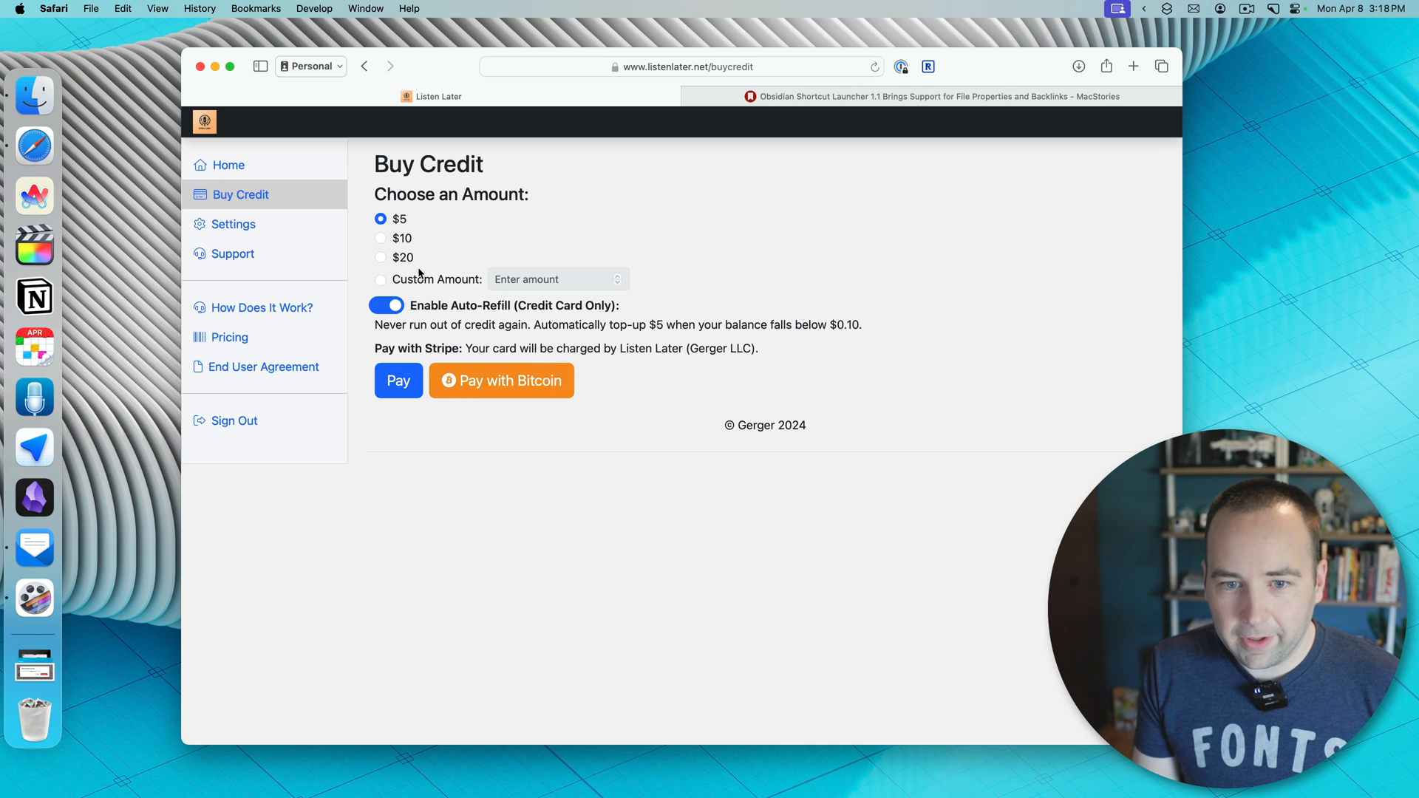
pyautogui.click(228, 165)
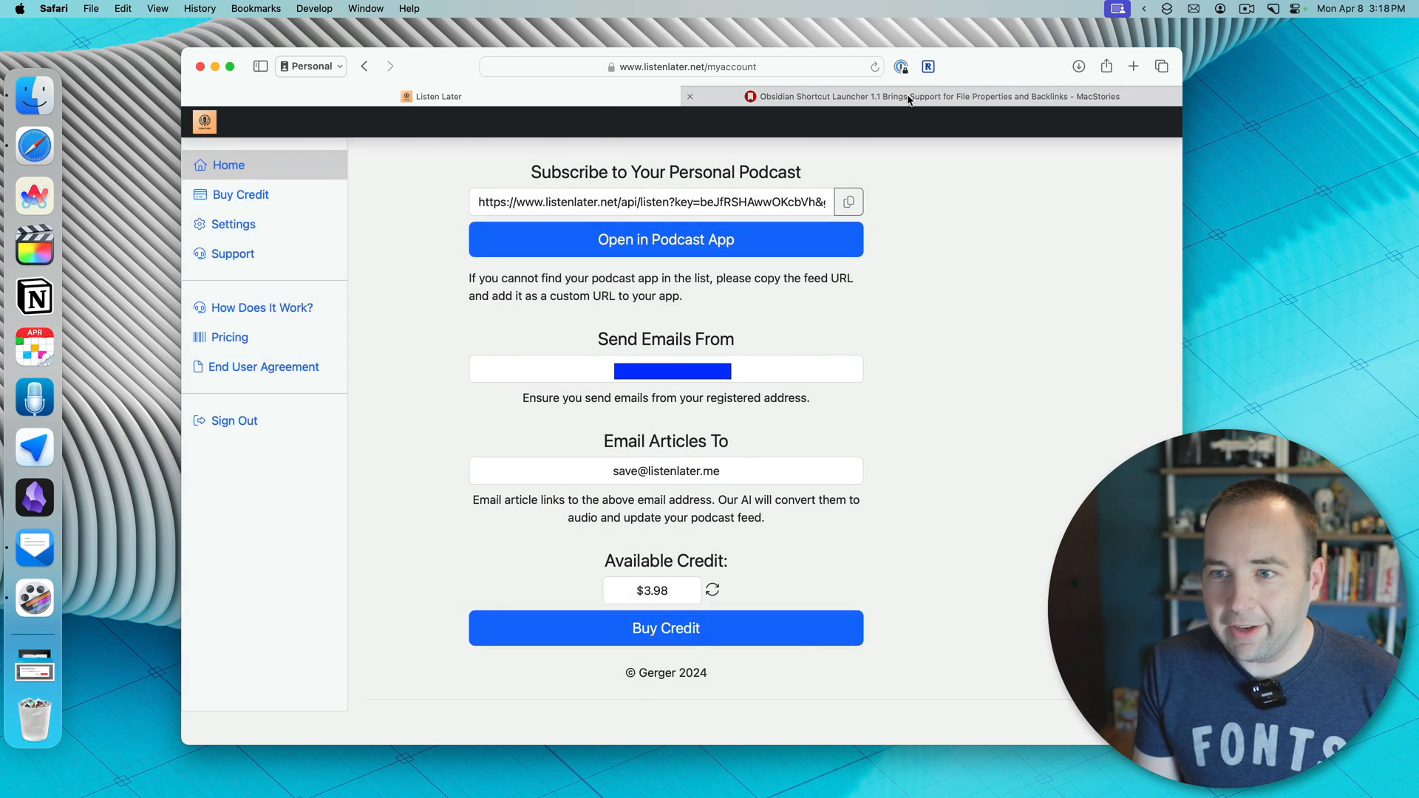
# - Switch Safari to the MacStories Obsidian Shortcut Launcher 1.1 article tab
pyautogui.click(932, 96)
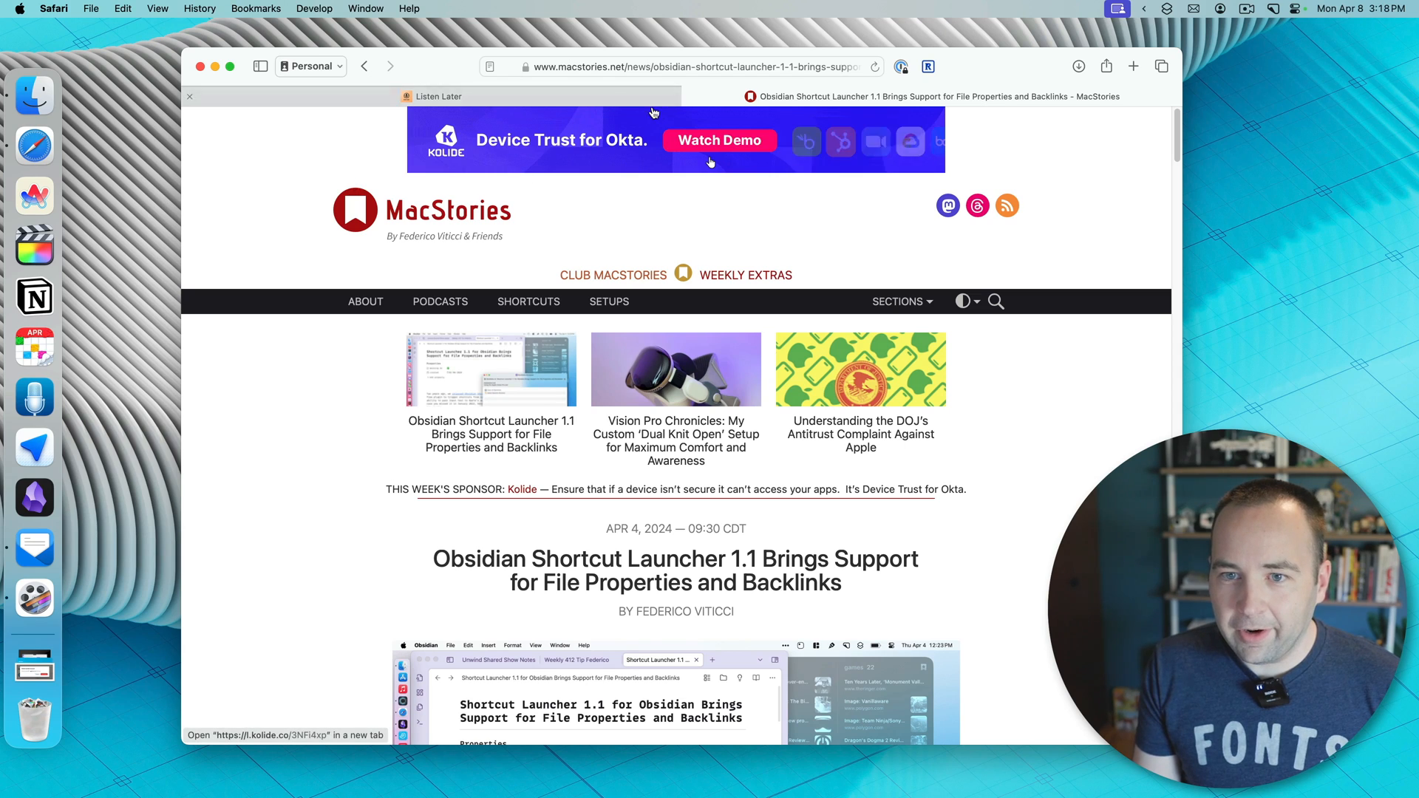
pyautogui.moveTo(322, 408)
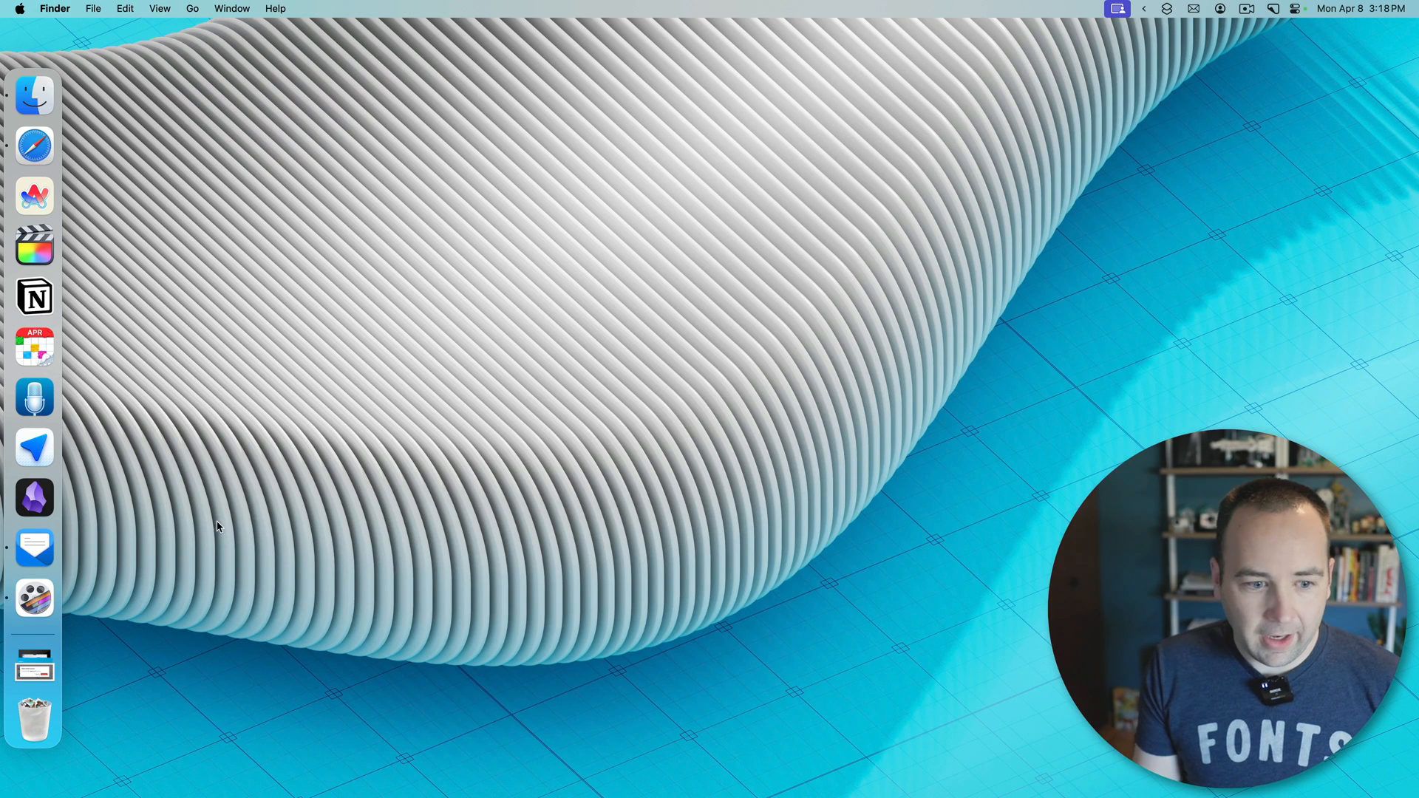
pyautogui.click(34, 548)
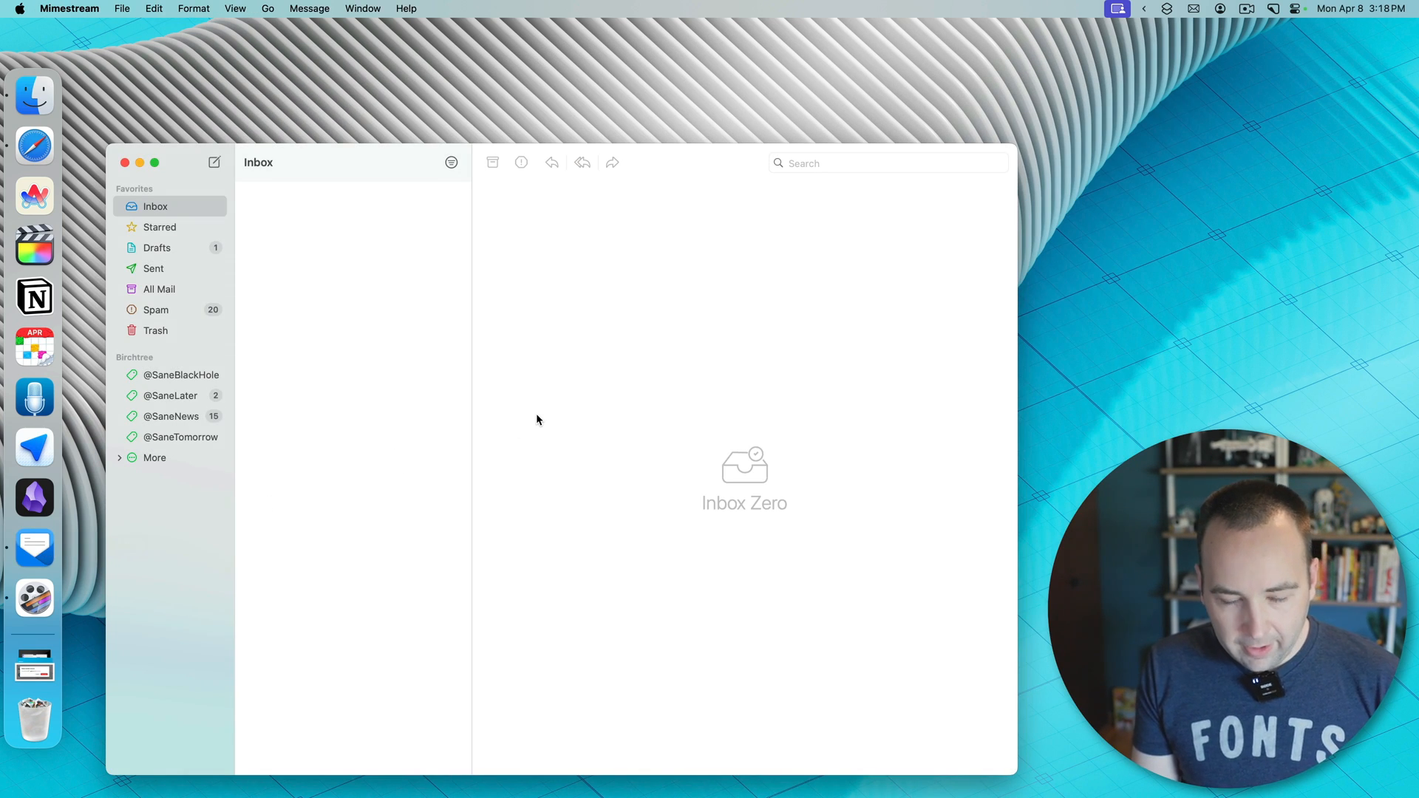
pyautogui.click(214, 162)
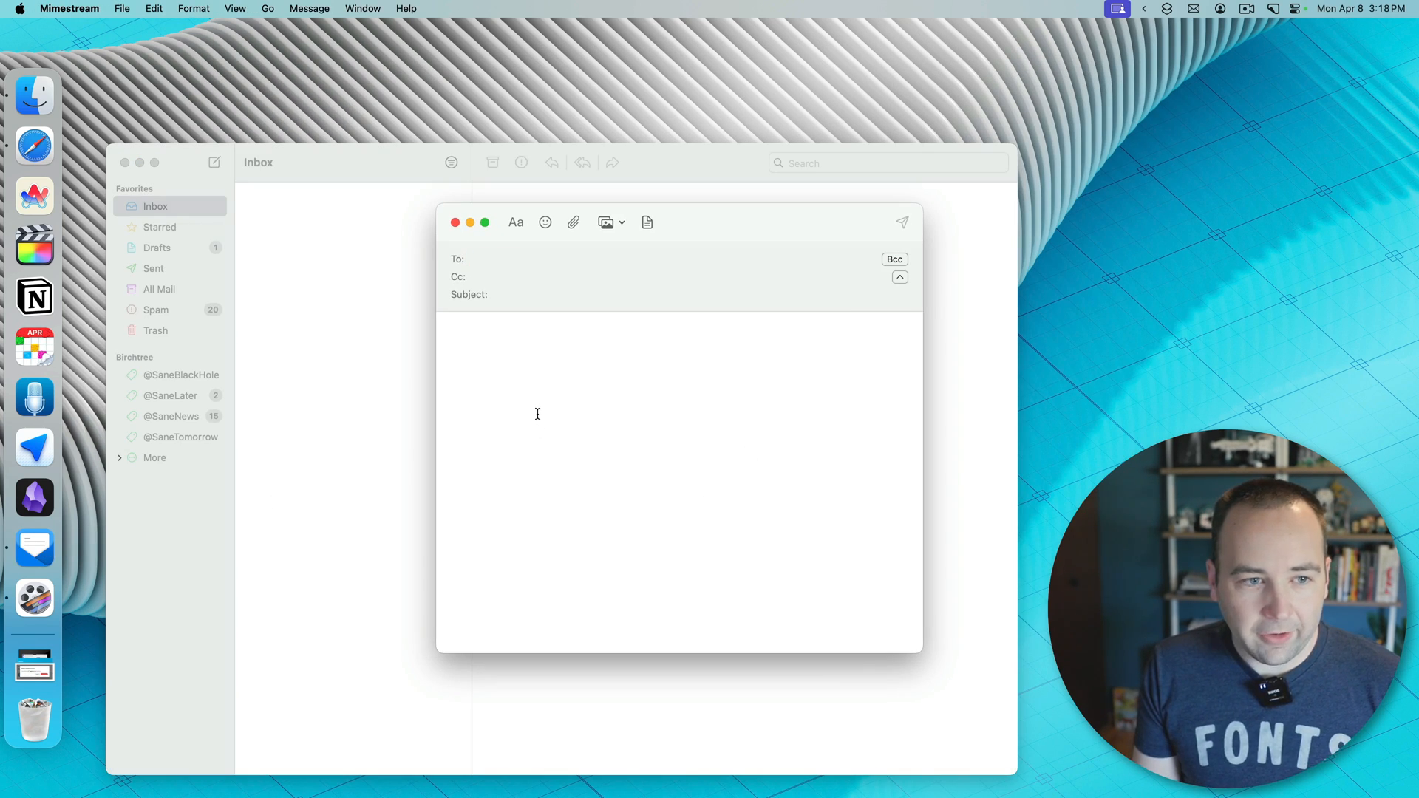
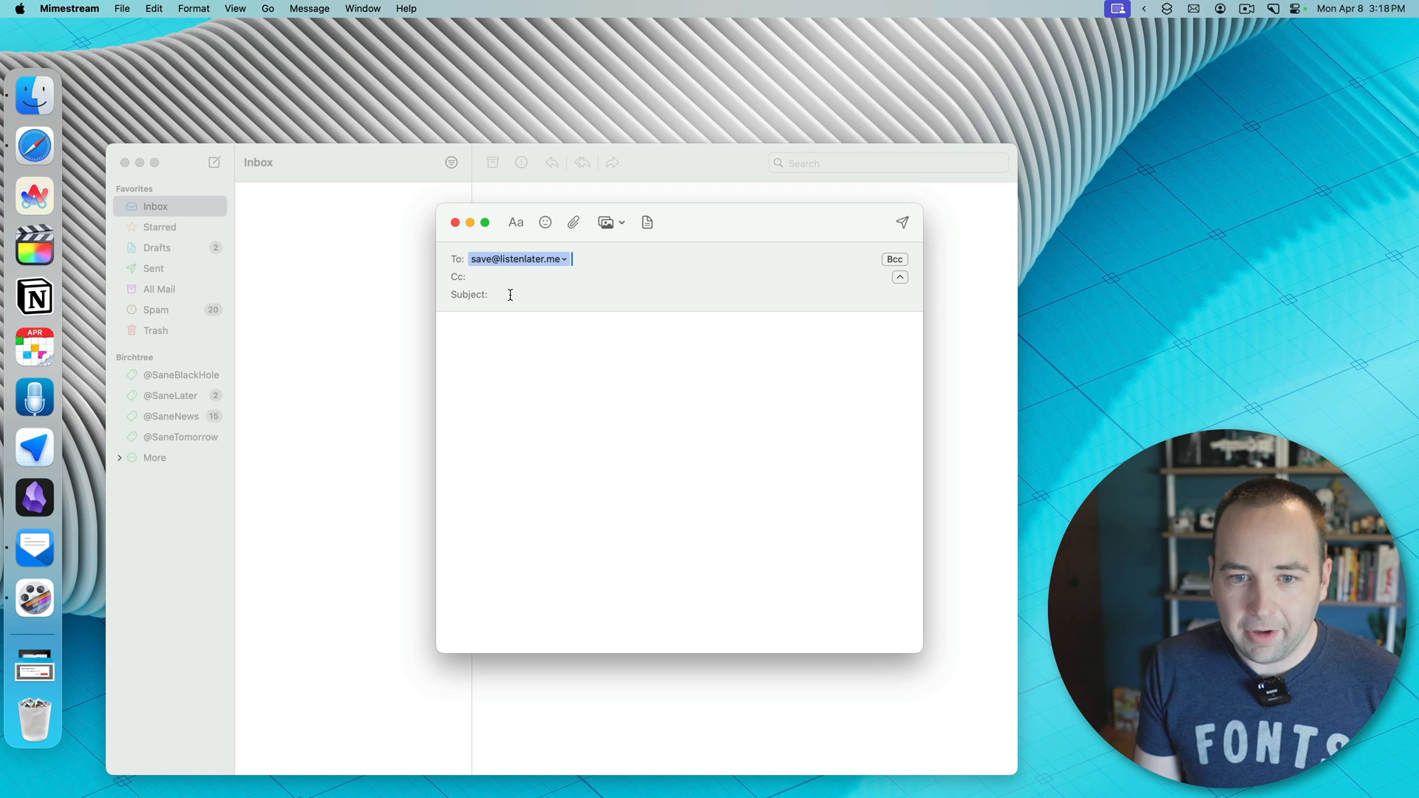
pyautogui.write('adfgeasrgaergra')
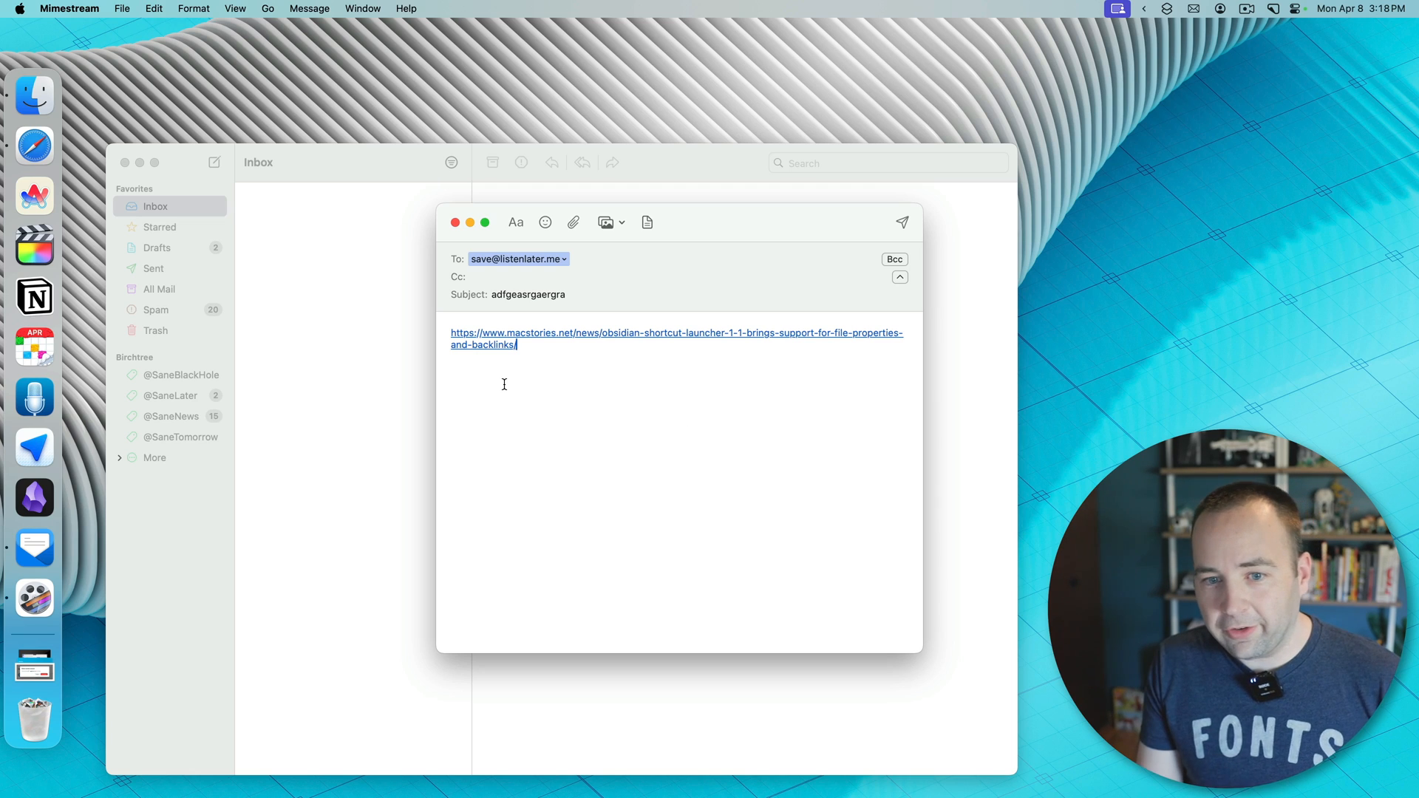
pyautogui.click(902, 222)
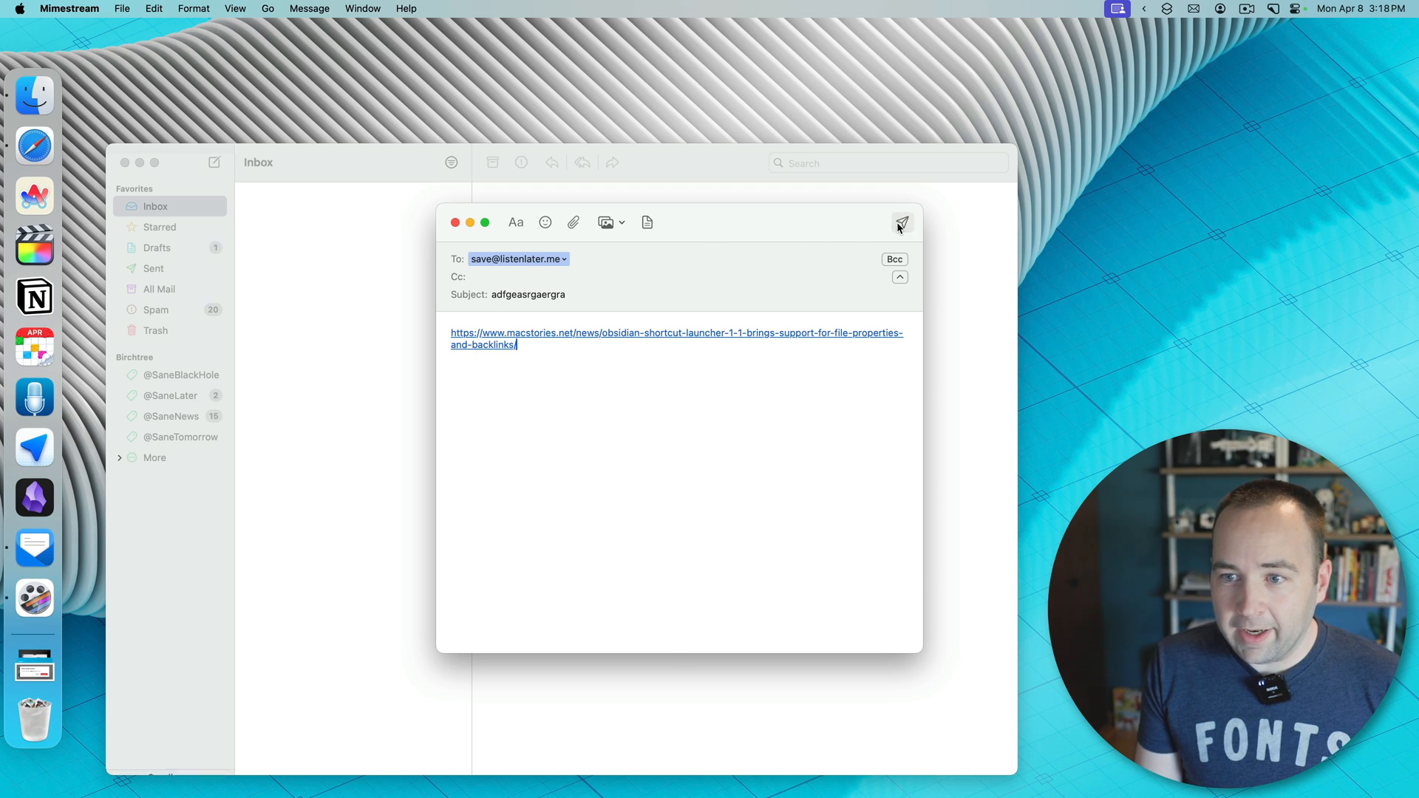
pyautogui.click(900, 223)
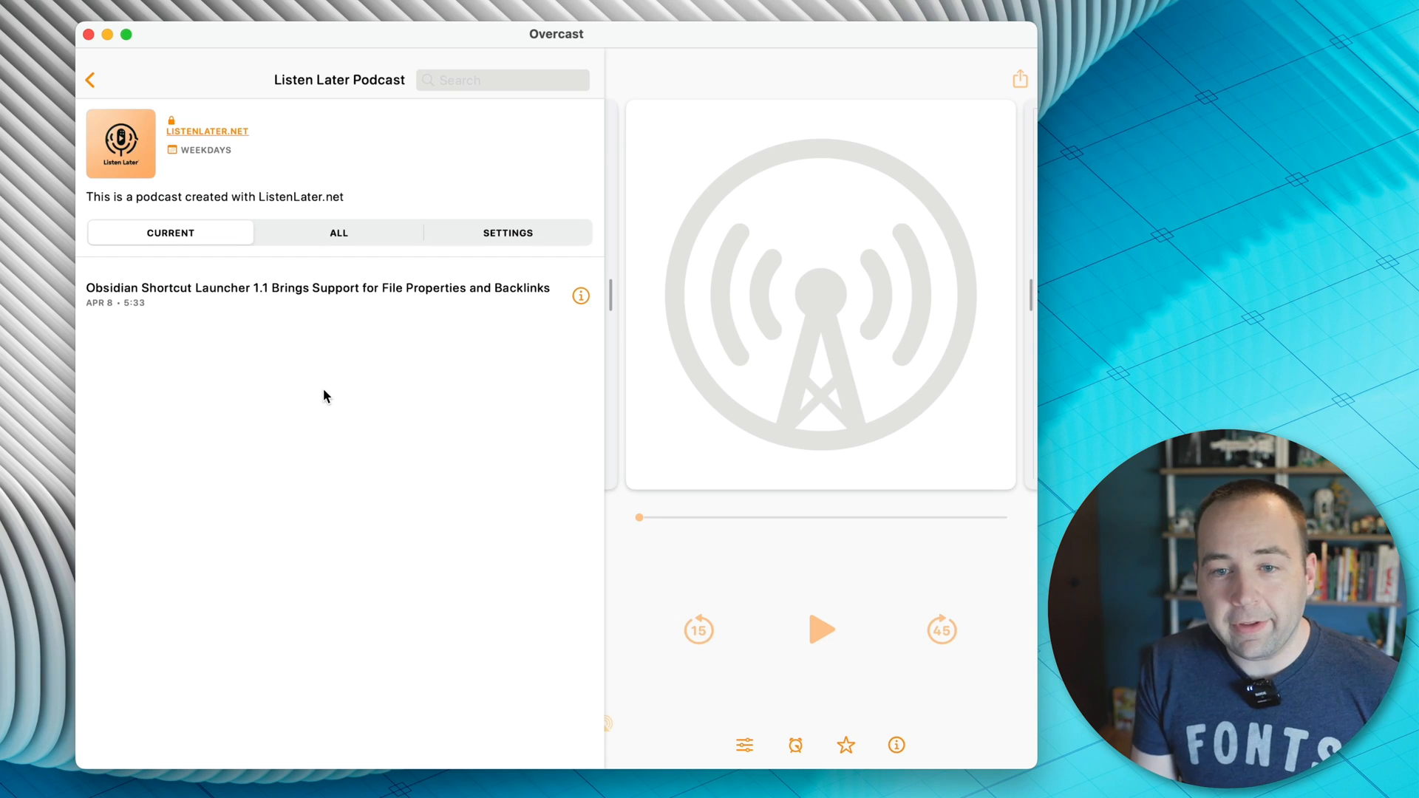
pyautogui.moveTo(125, 304)
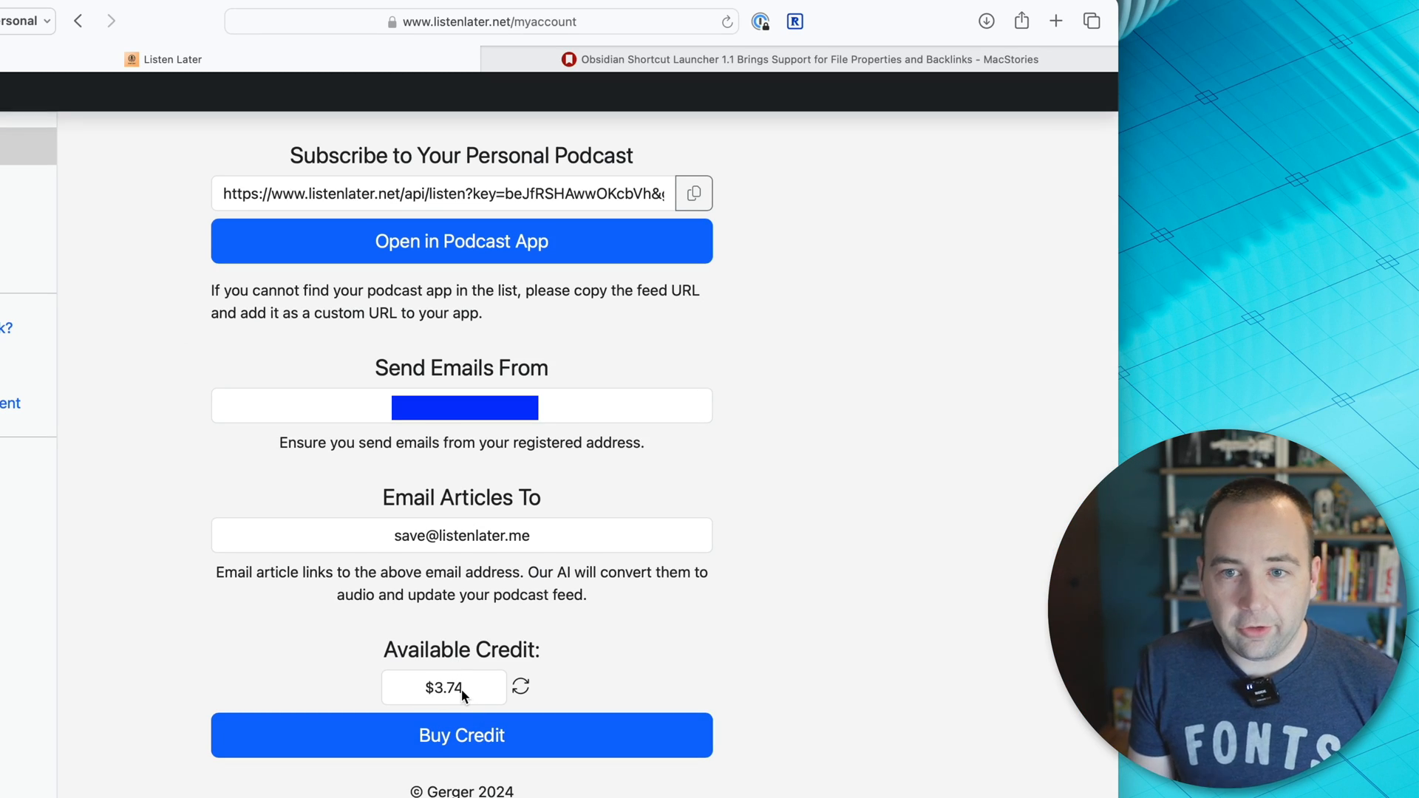
# - Scroll through the MacStories Obsidian Shortcut Launcher article and back to its top
pyautogui.click(804, 59)
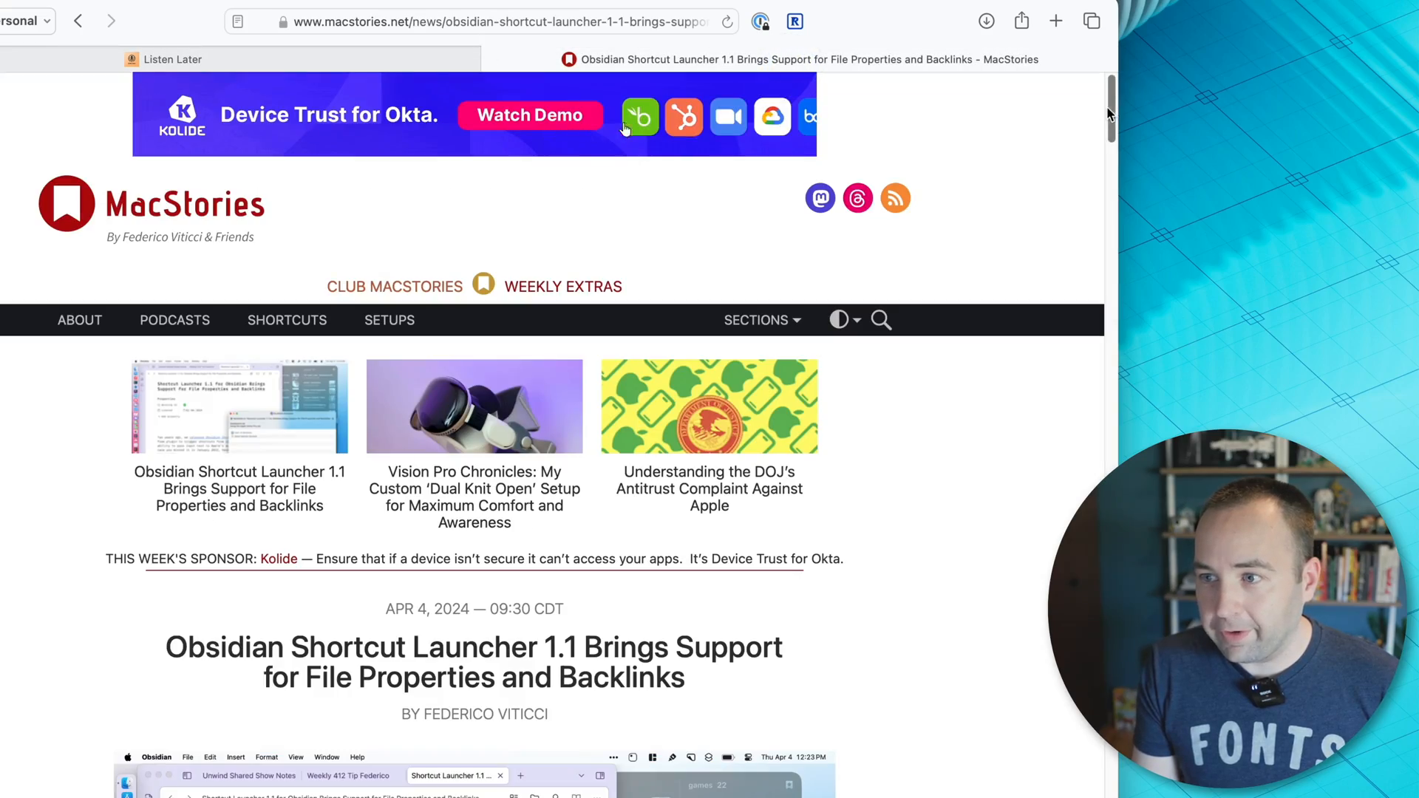
pyautogui.scroll(-3)
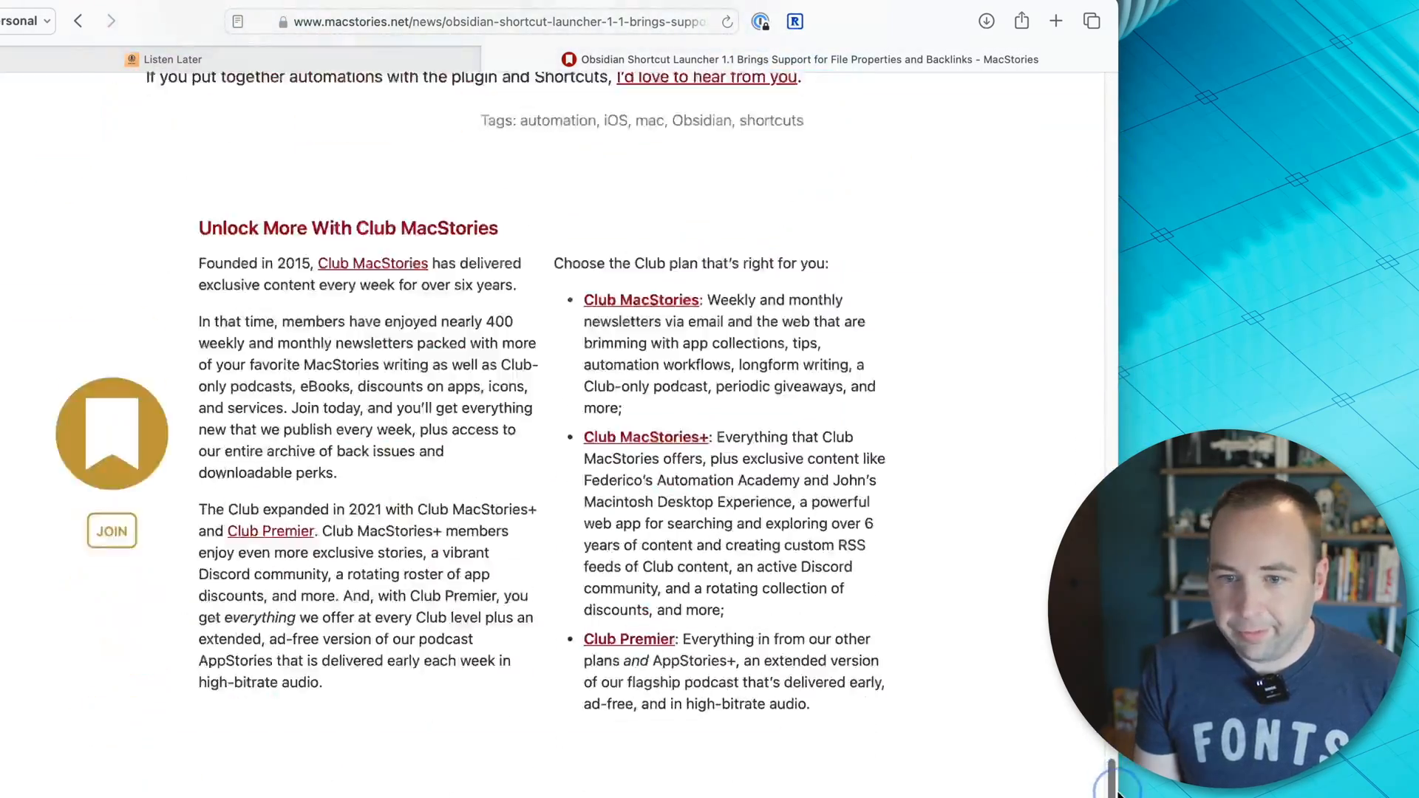
pyautogui.scroll(3)
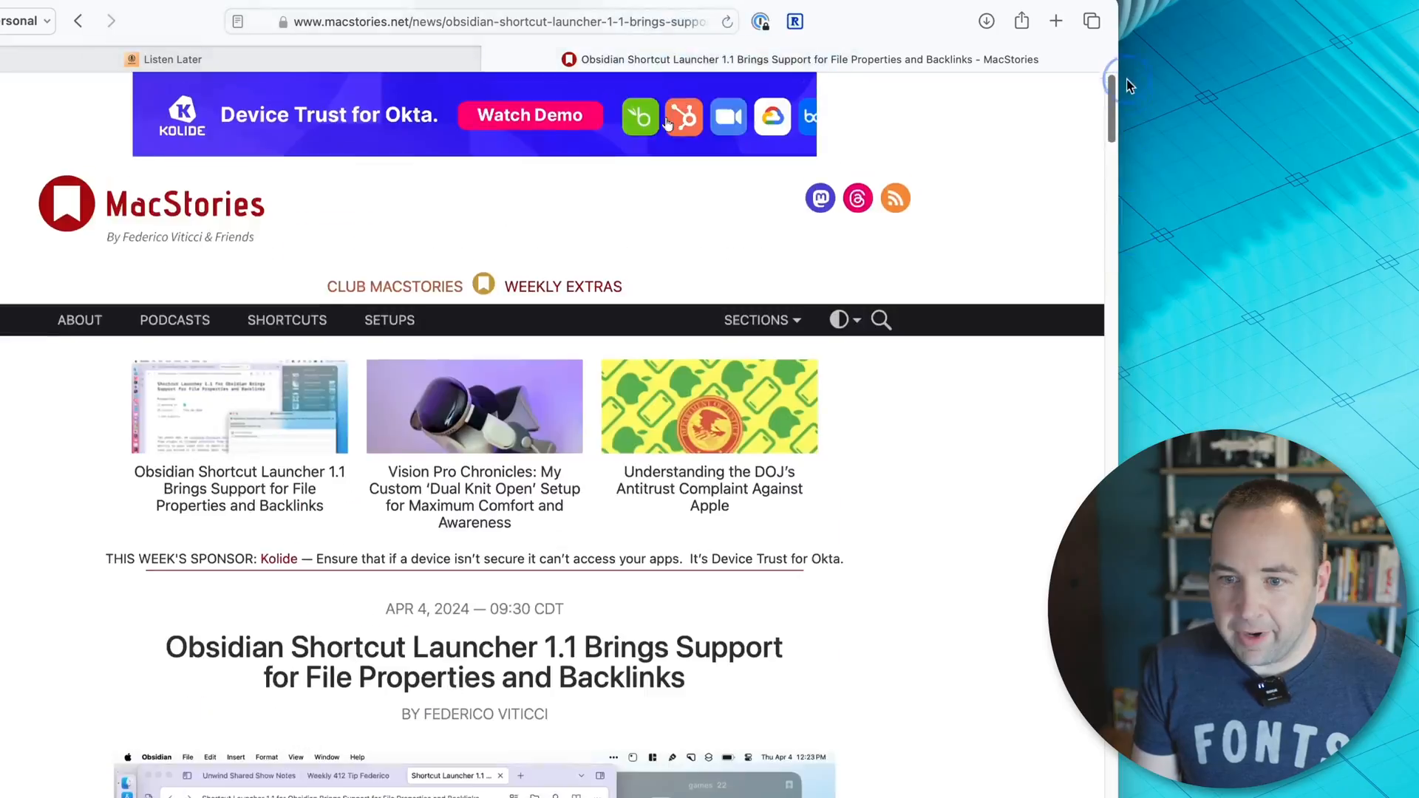
pyautogui.moveTo(875, 664)
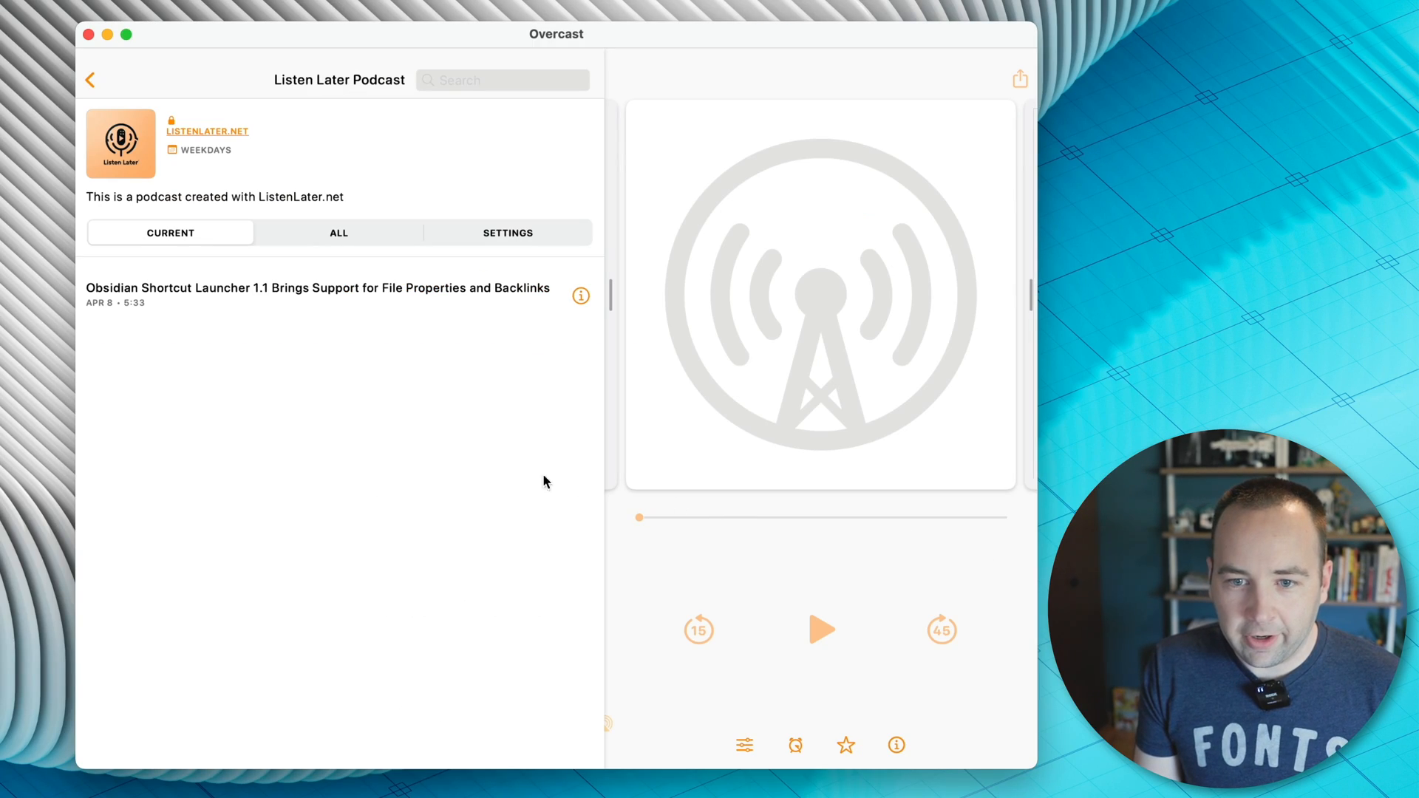
pyautogui.moveTo(355, 303)
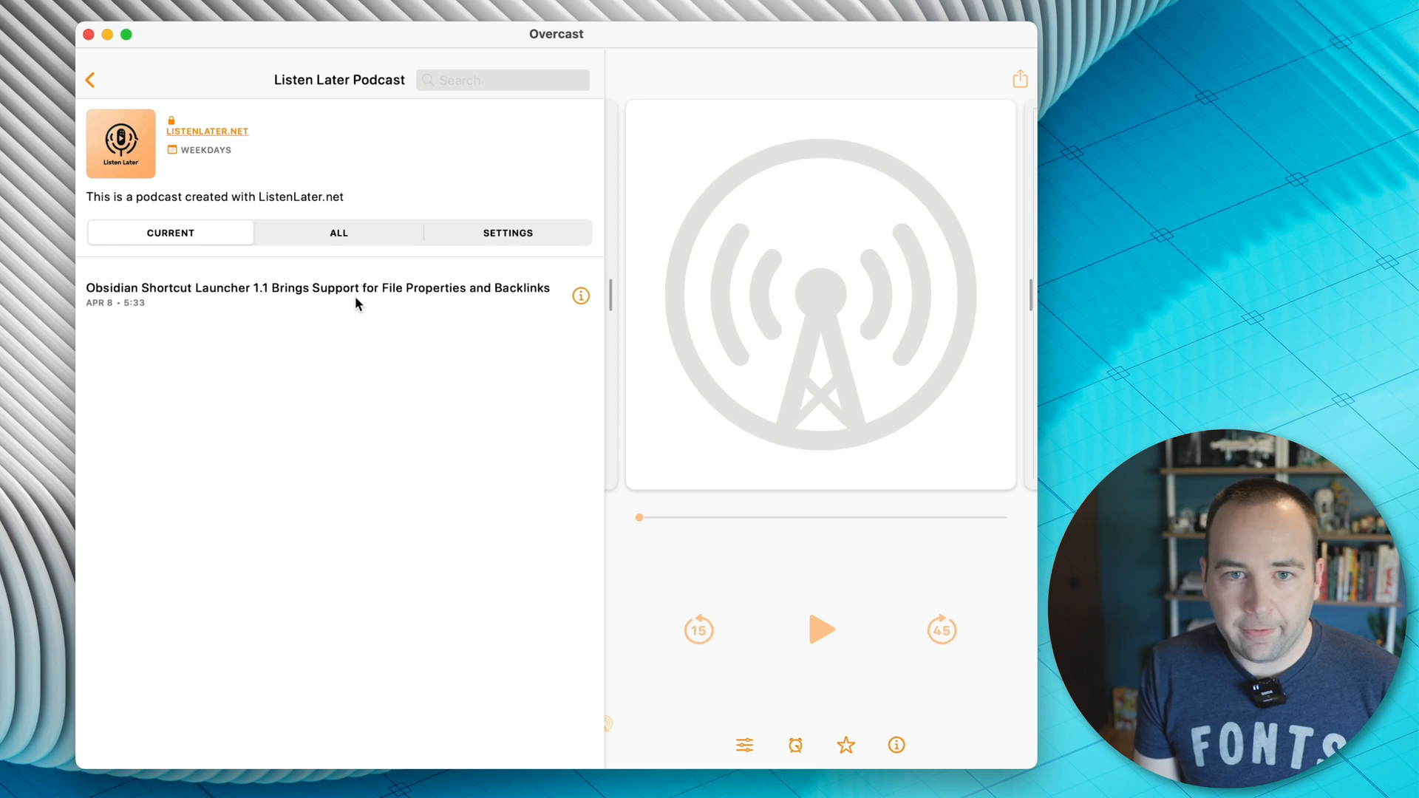
# - Load the Obsidian Shortcut Launcher 1.1 episode from Overcast's Current list, 5:33 left
pyautogui.click(354, 295)
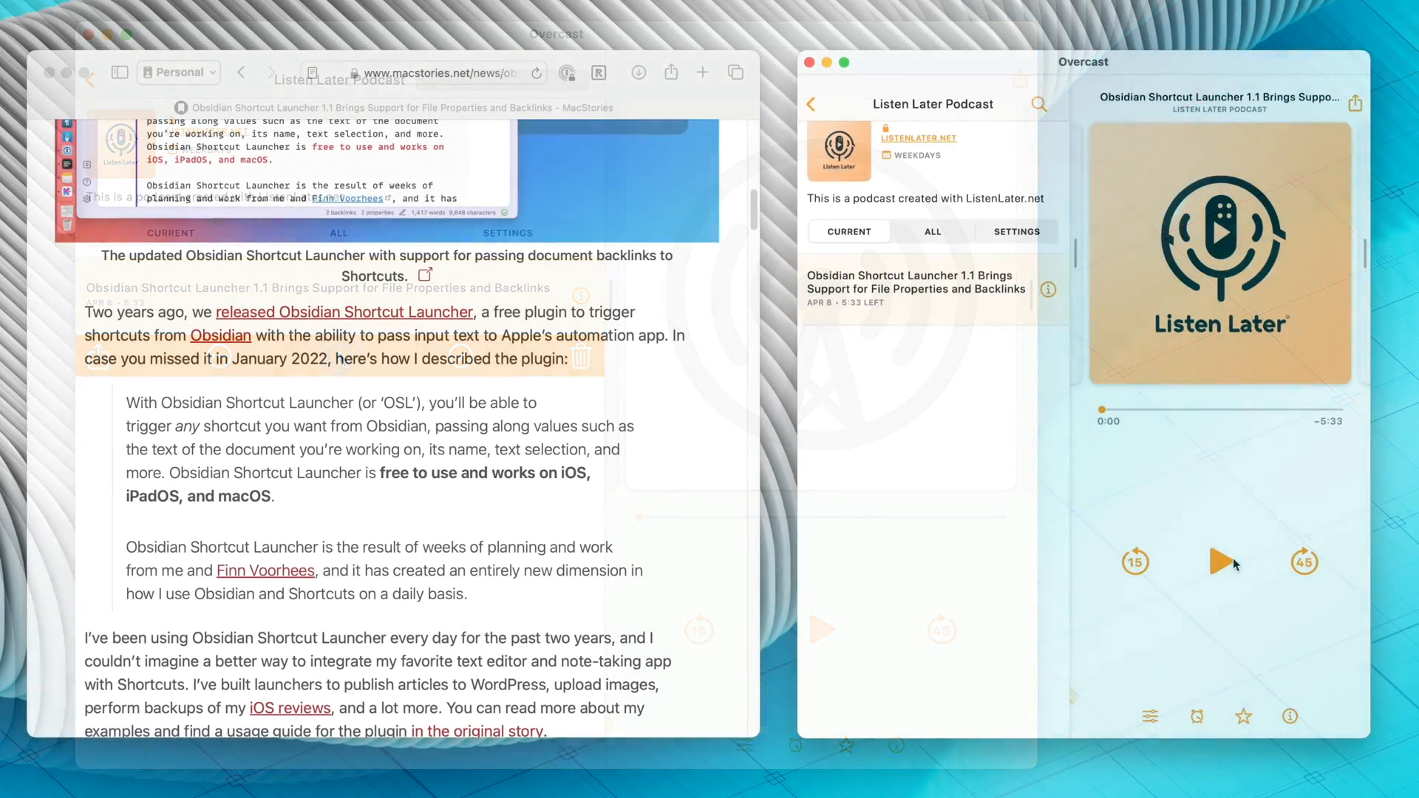
# - Play the Obsidian Shortcut Launcher 1.1 episode and show its playback speed options
pyautogui.click(1218, 562)
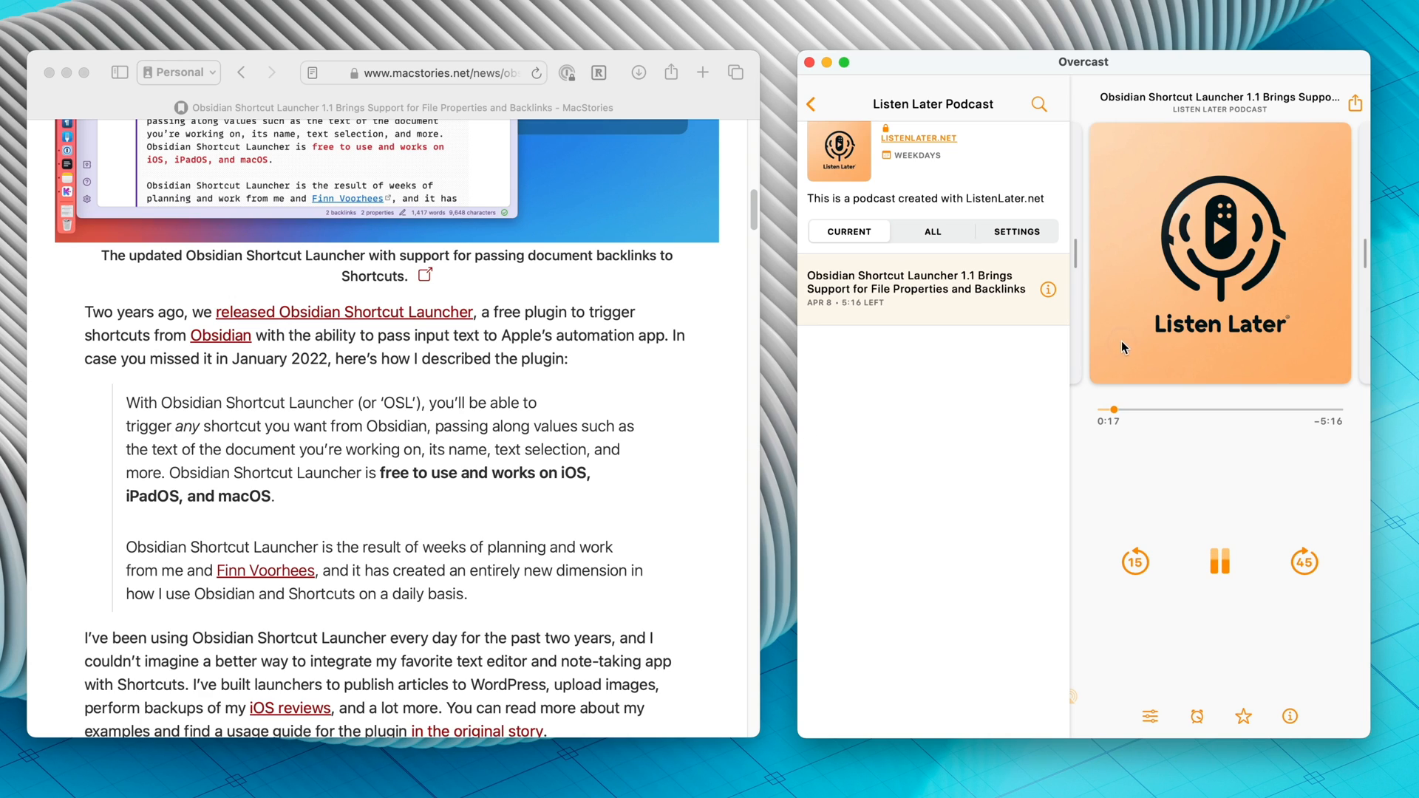
pyautogui.click(1150, 716)
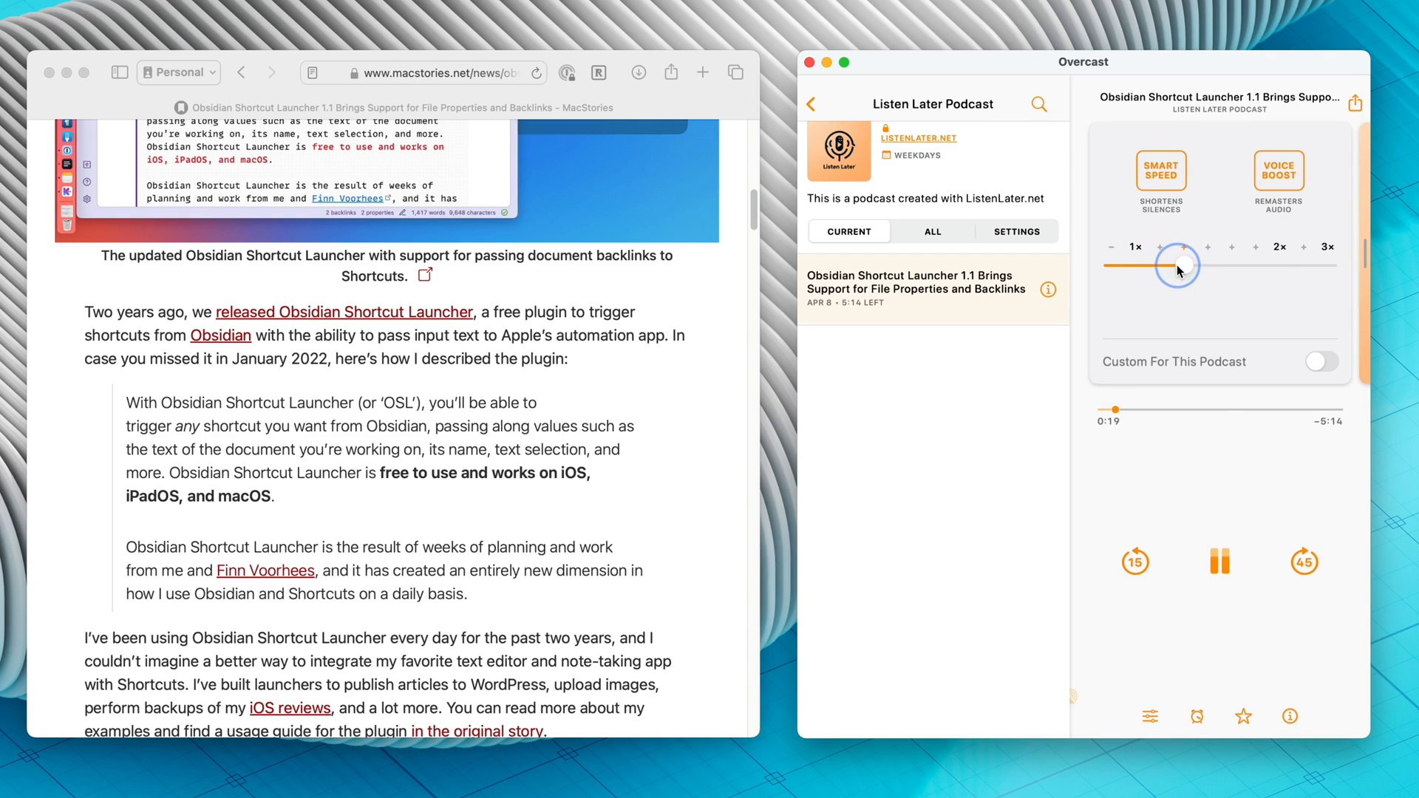